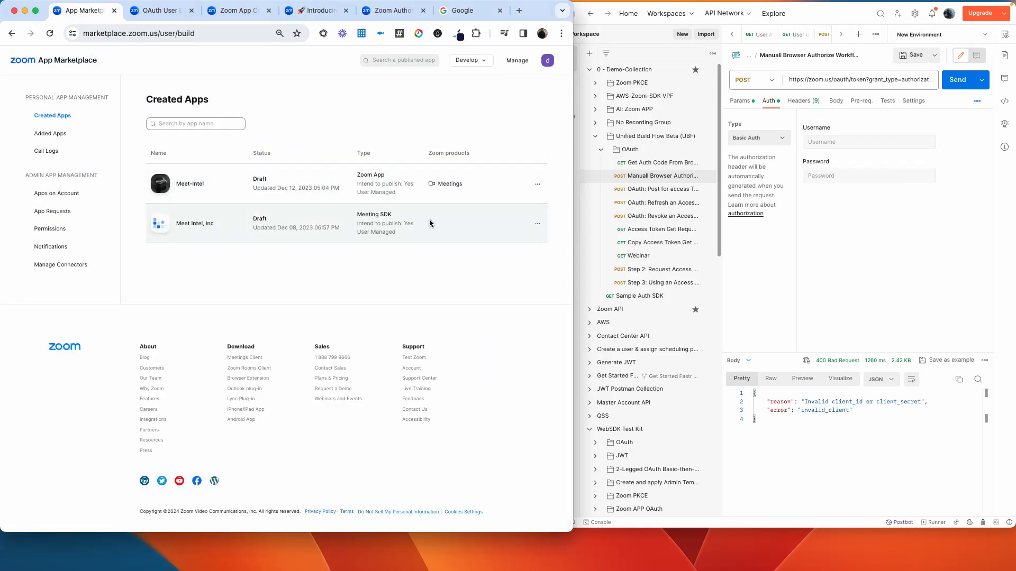
Step: Start building a new app from the Develop menu's Build App option
{"action": "left_click", "coordinate": [468, 60]}
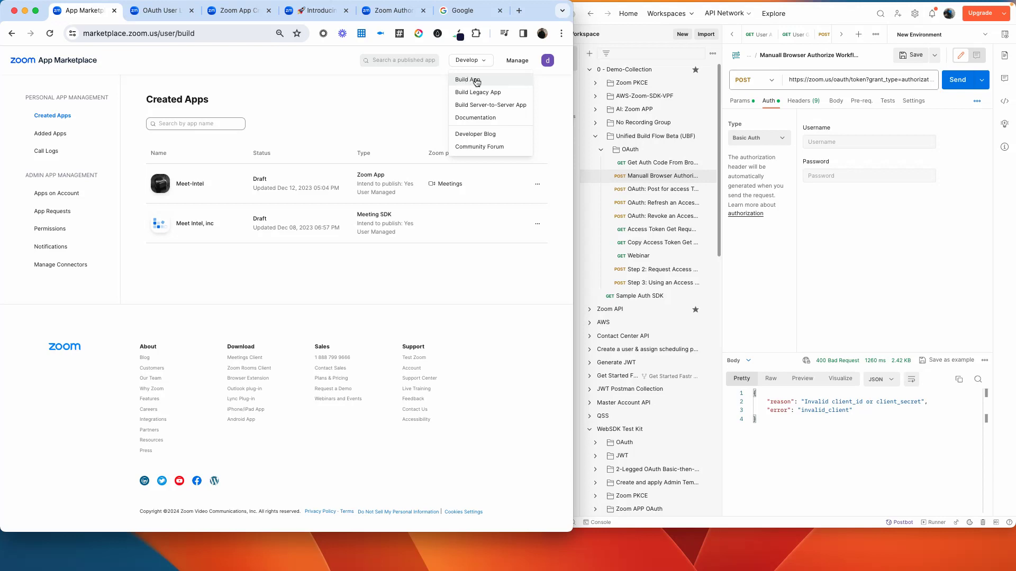
{"action": "left_click", "coordinate": [466, 79]}
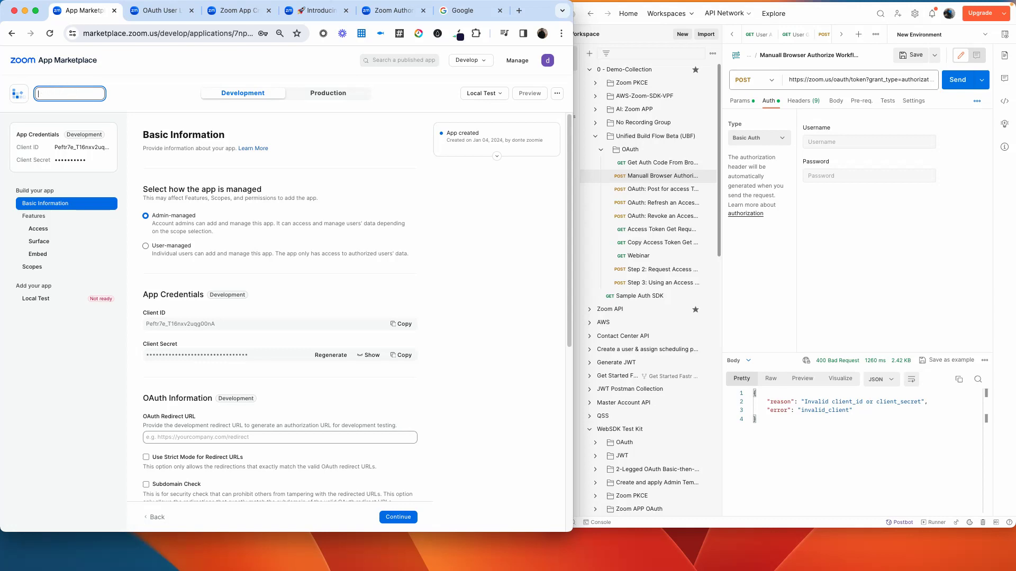
Step: Name the app 'OAuth User Level App', switch it to user-managed, confirm and save
{"action": "type", "text": "OAuth User Leve"}
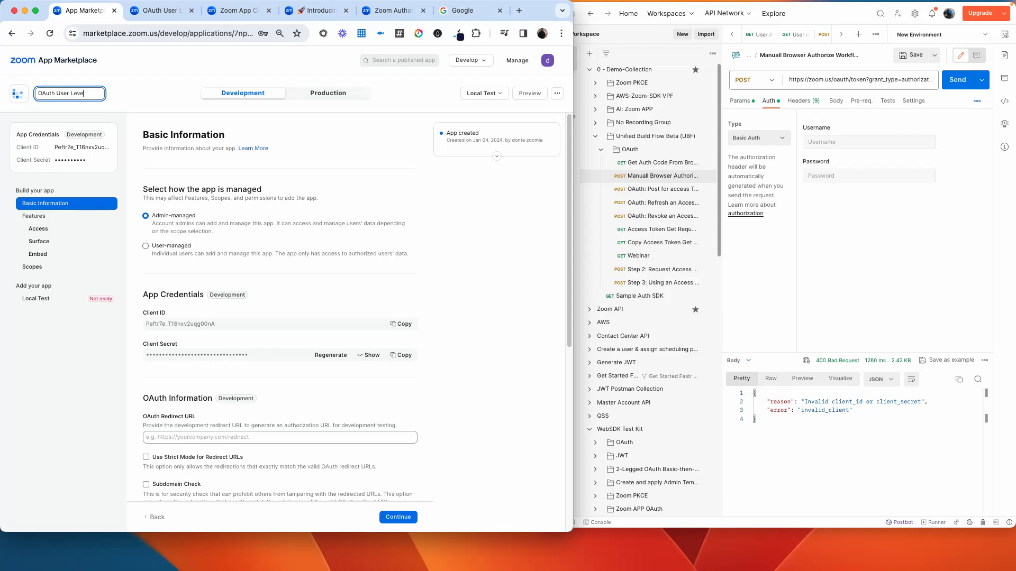
{"action": "type", "text": "App"}
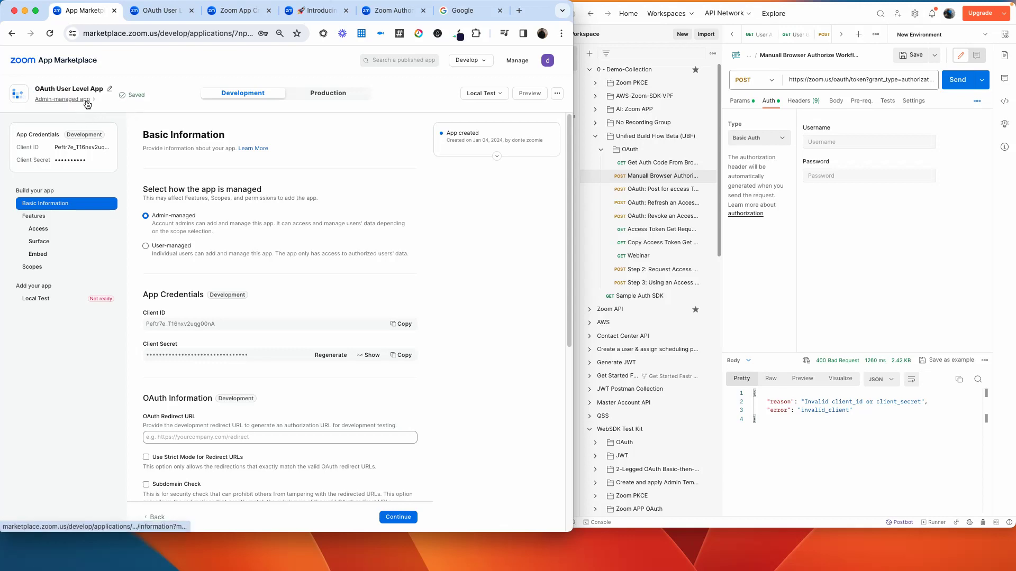
{"action": "left_click", "coordinate": [145, 245]}
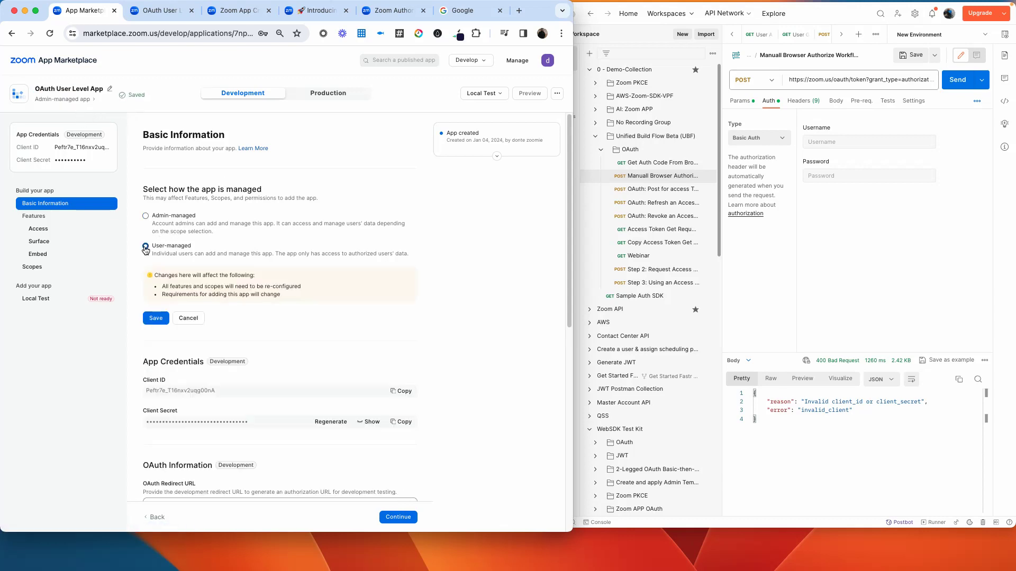
{"action": "left_click", "coordinate": [145, 247]}
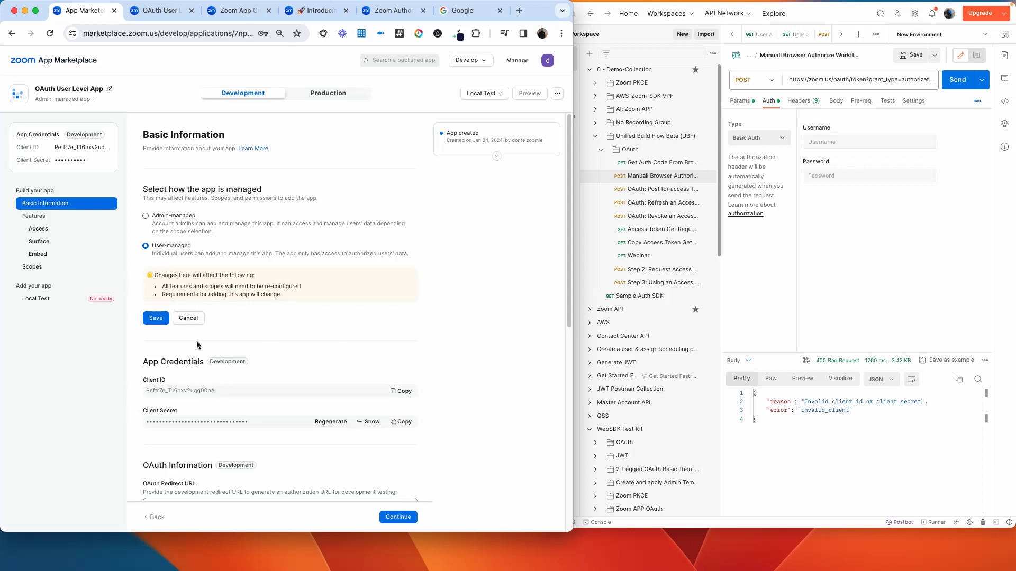
{"action": "scroll", "scroll_direction": "down", "scroll_amount": 3}
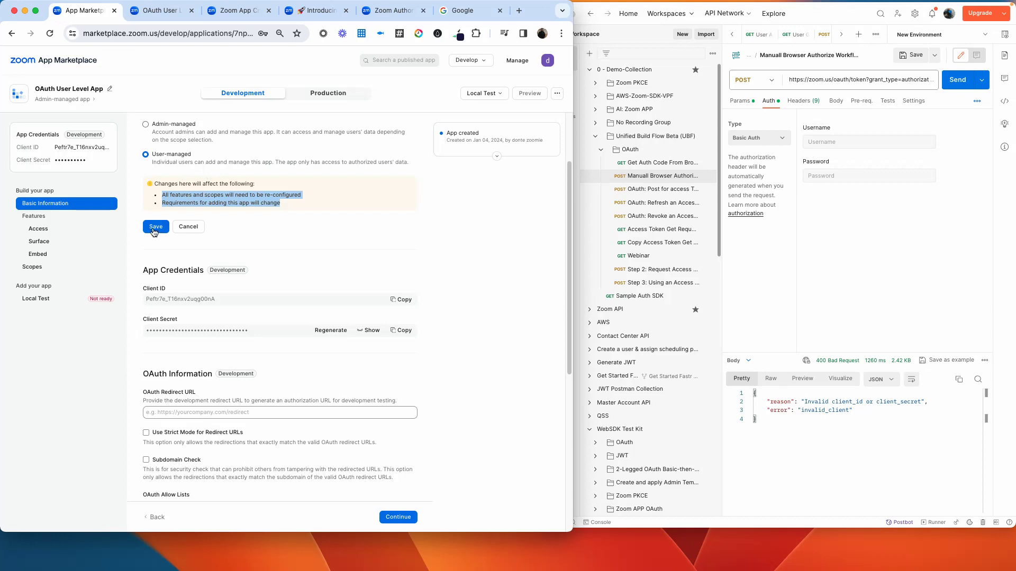
{"action": "left_click", "coordinate": [154, 226]}
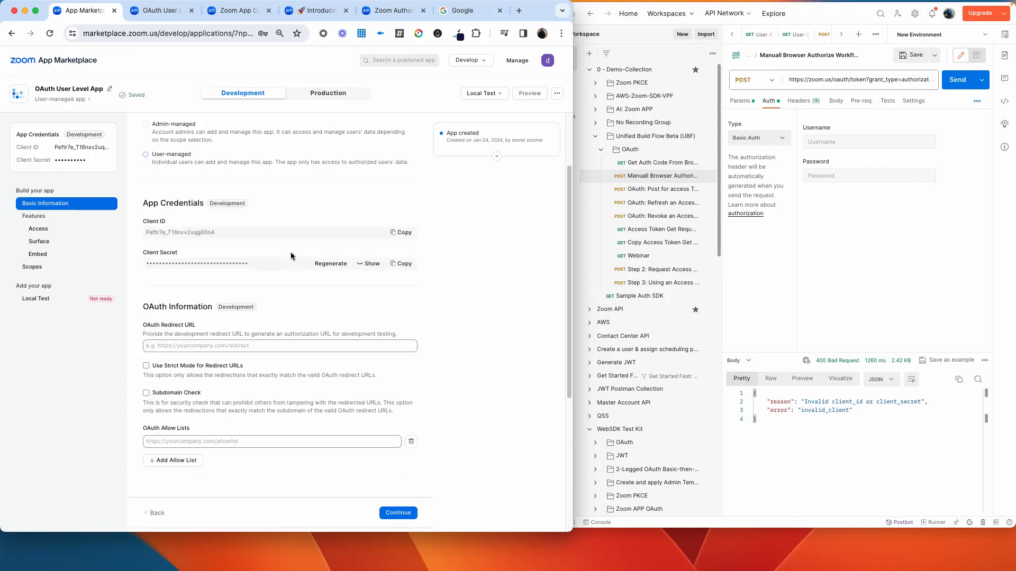
{"action": "left_click", "coordinate": [146, 154]}
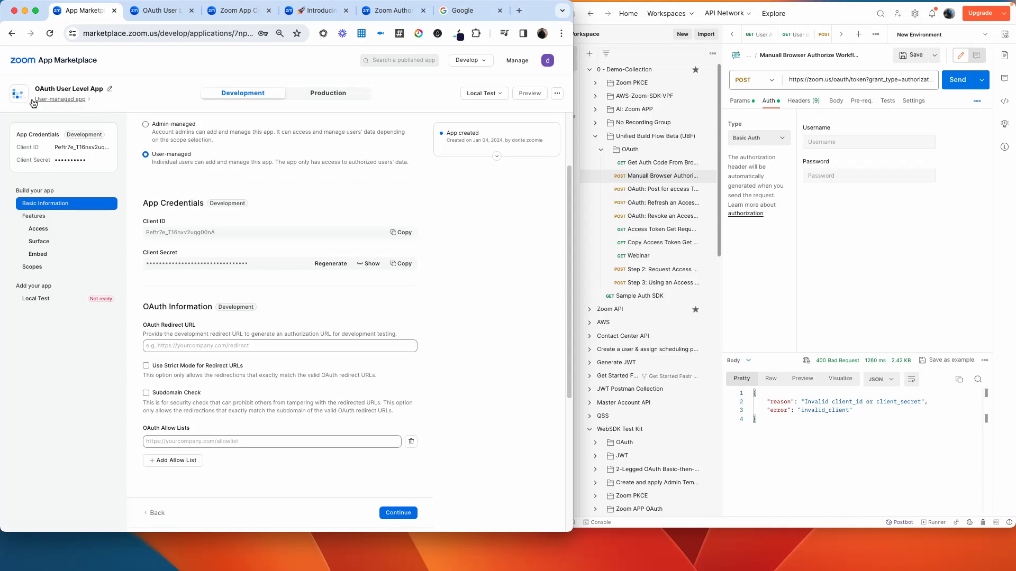
{"action": "scroll", "scroll_direction": "down", "scroll_amount": 3}
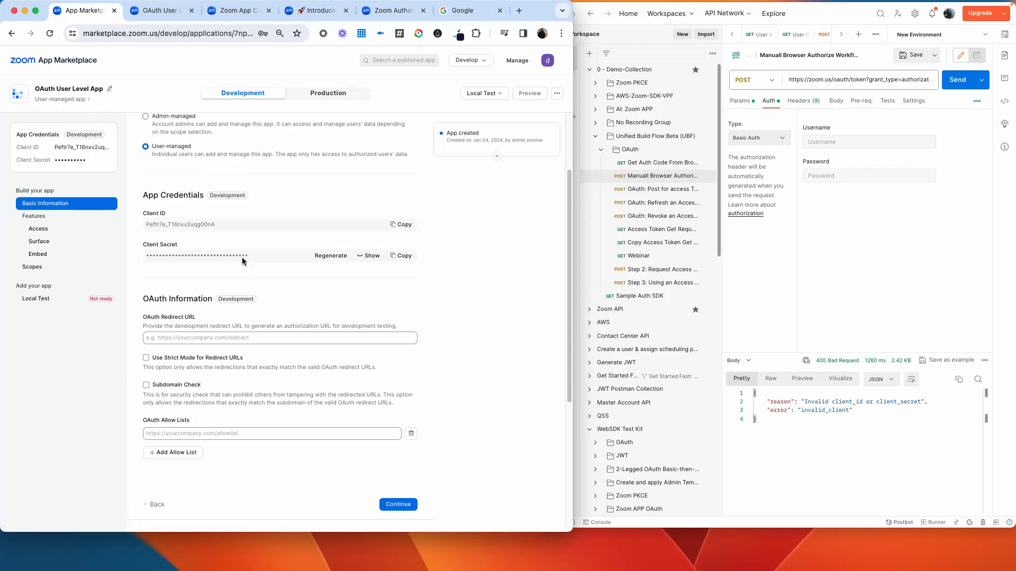
{"action": "scroll", "scroll_direction": "down", "scroll_amount": 3}
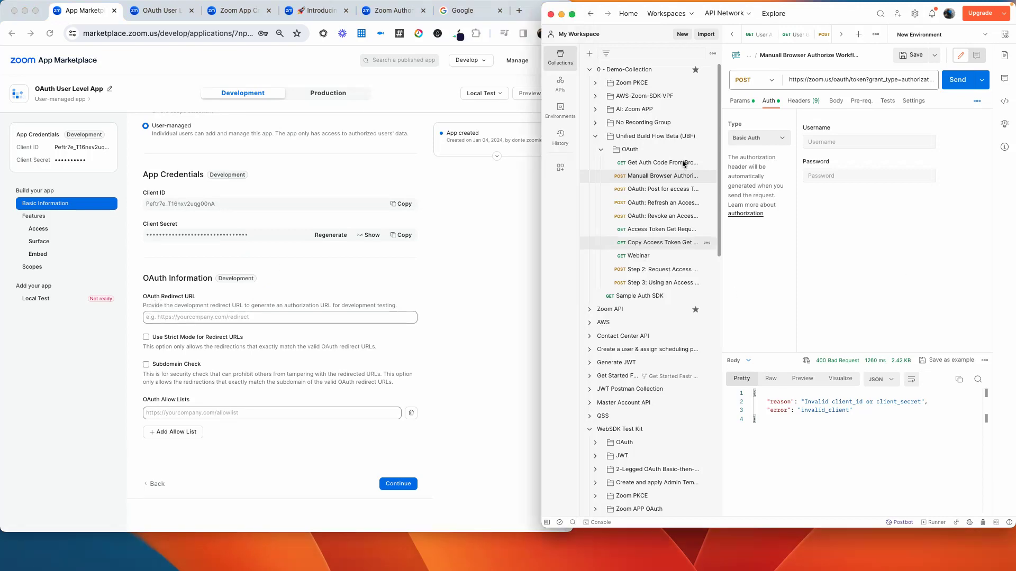
{"action": "mouse_move", "coordinate": [679, 165]}
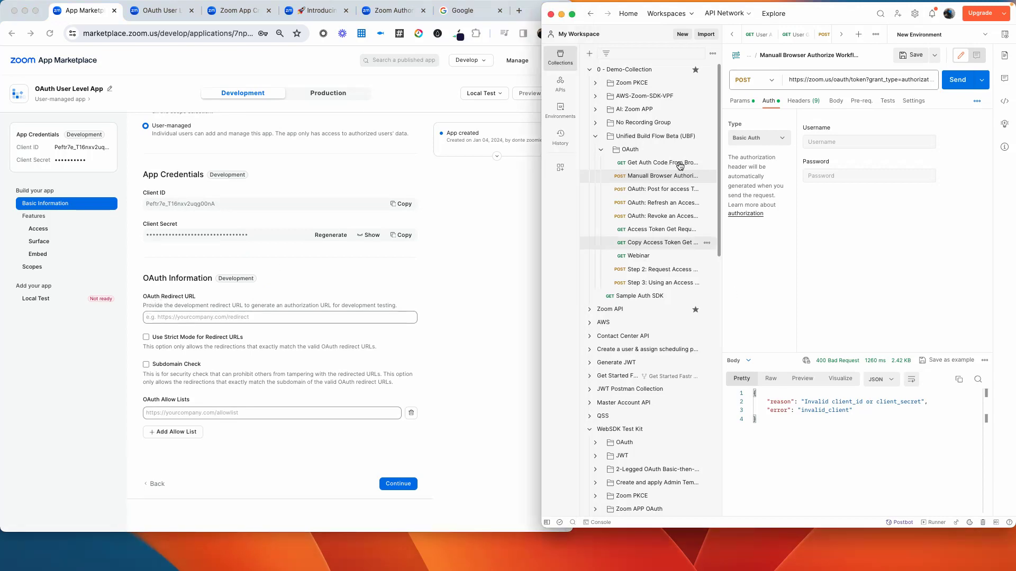
{"action": "mouse_move", "coordinate": [272, 274]}
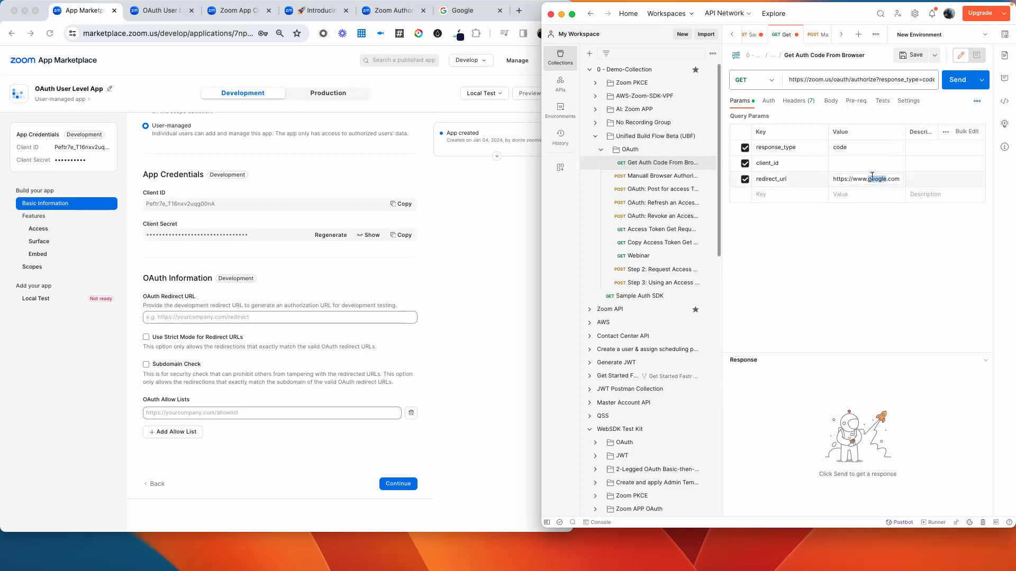
{"action": "double_click", "coordinate": [865, 179]}
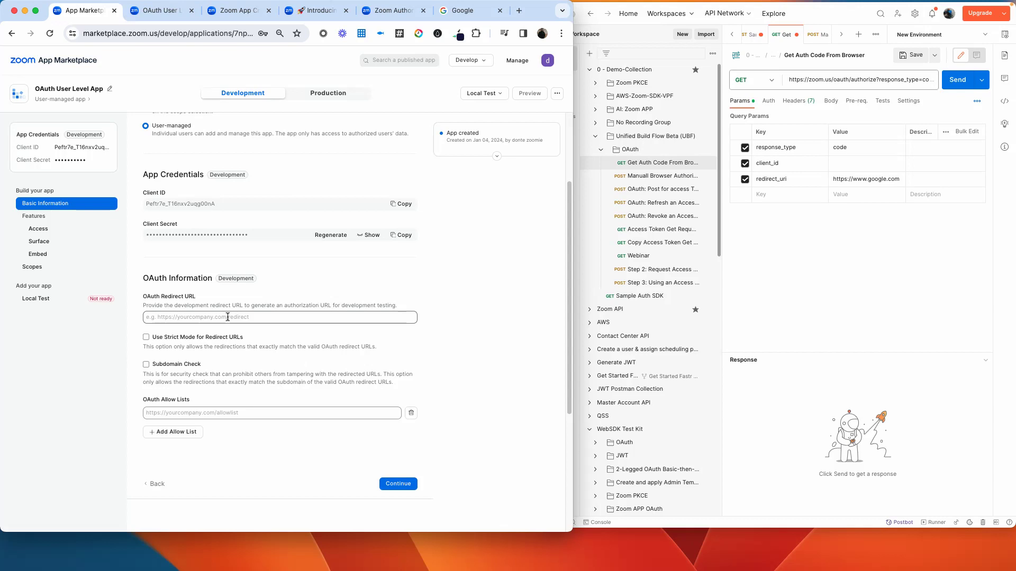
{"action": "left_click", "coordinate": [279, 317]}
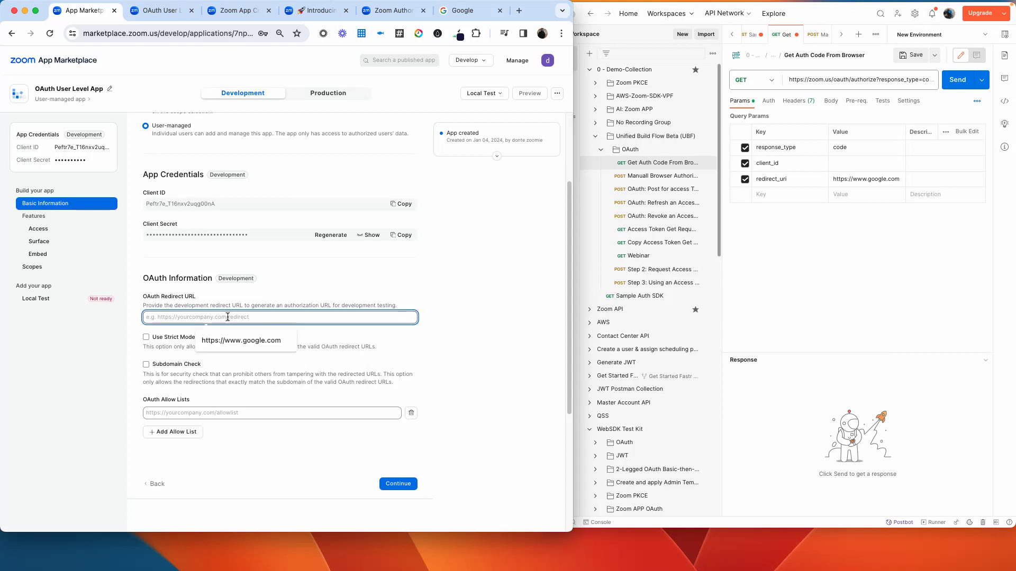
{"action": "type", "text": "https://www.google.com"}
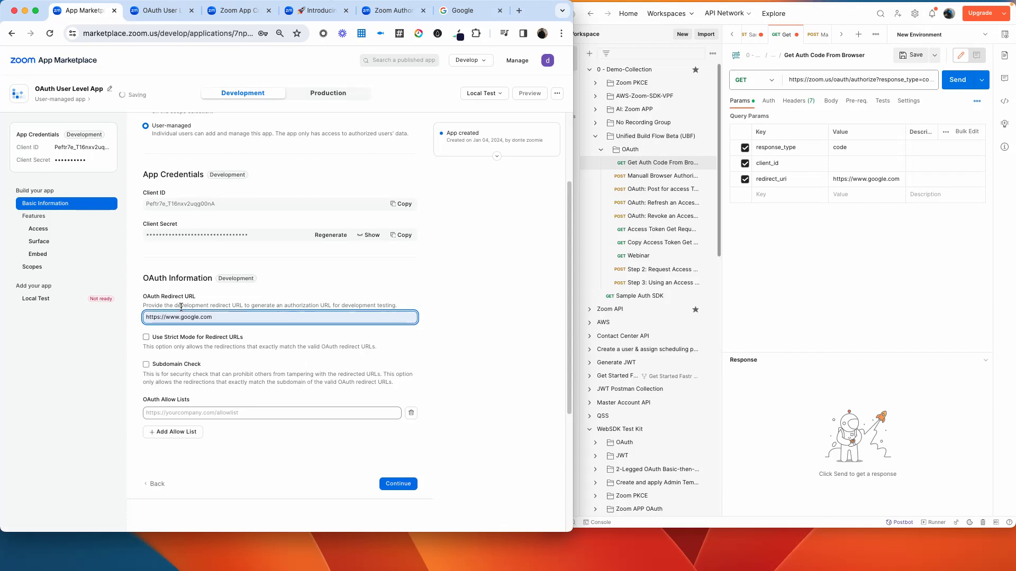
{"action": "type", "text": "https://www.google.com"}
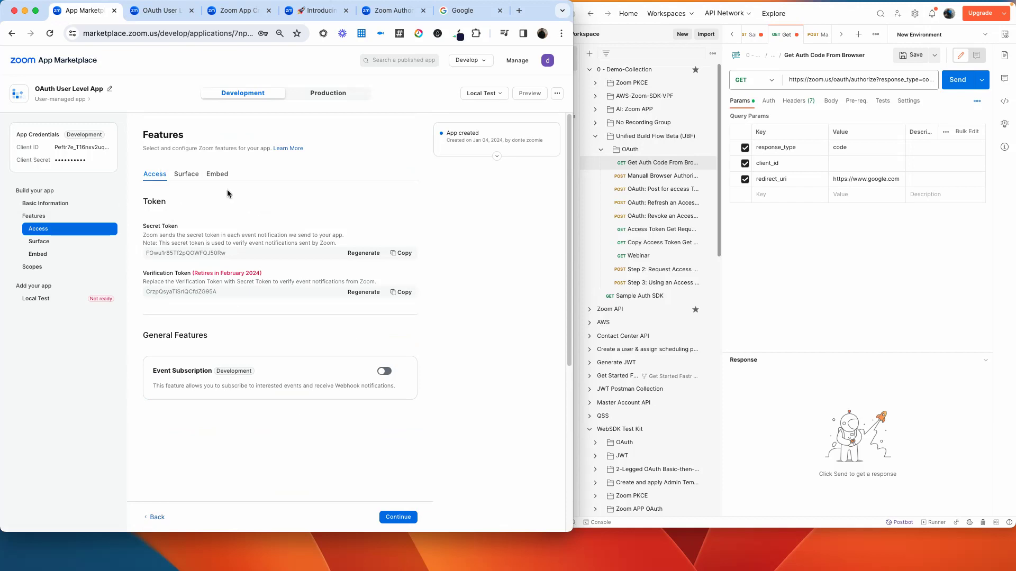
{"action": "mouse_move", "coordinate": [354, 343]}
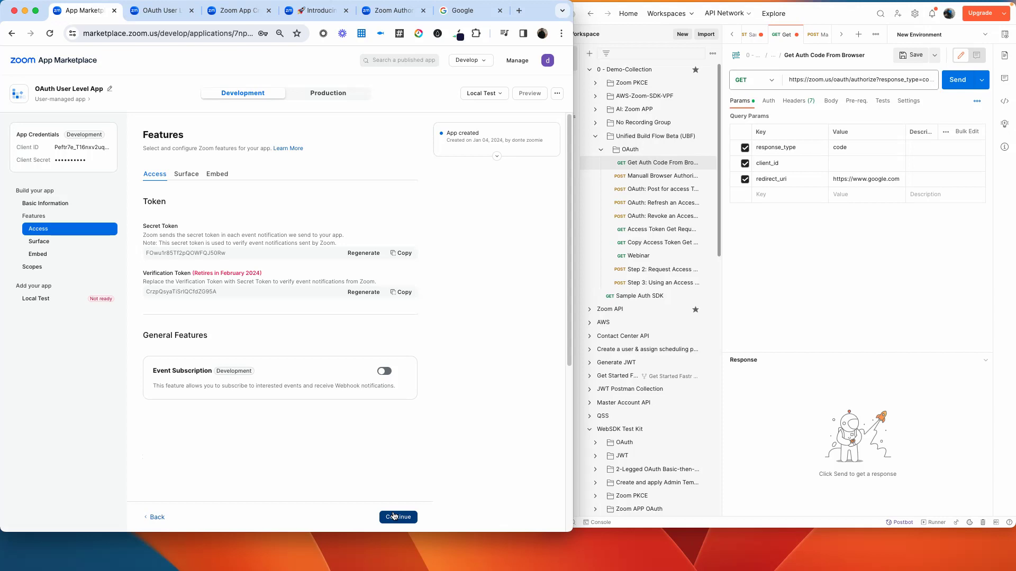
Step: Continue to Surface and enable Meetings as the product the app works in
{"action": "left_click", "coordinate": [186, 173]}
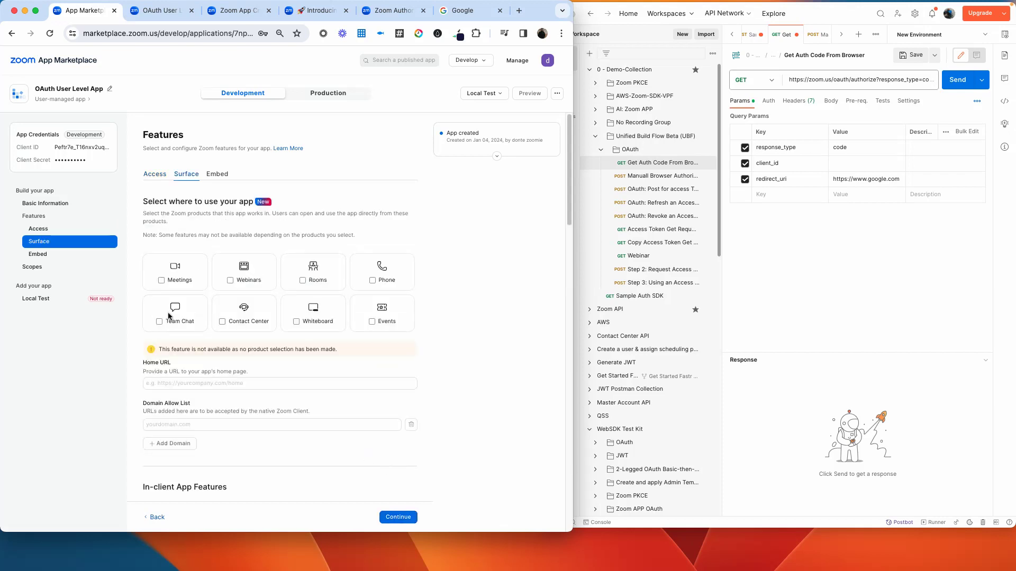
{"action": "left_click", "coordinate": [161, 279]}
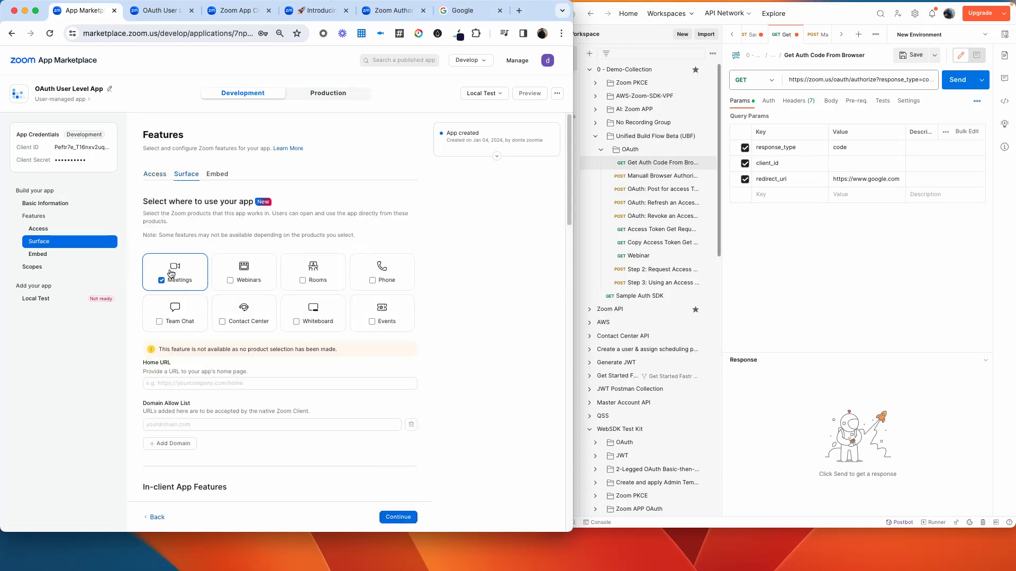
{"action": "left_click", "coordinate": [161, 279]}
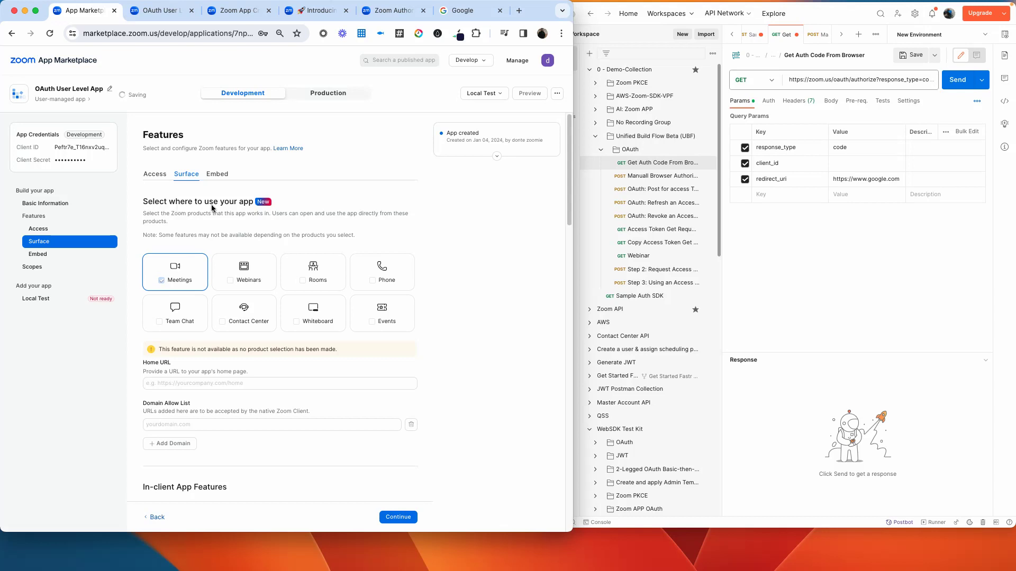
{"action": "mouse_move", "coordinate": [204, 325]}
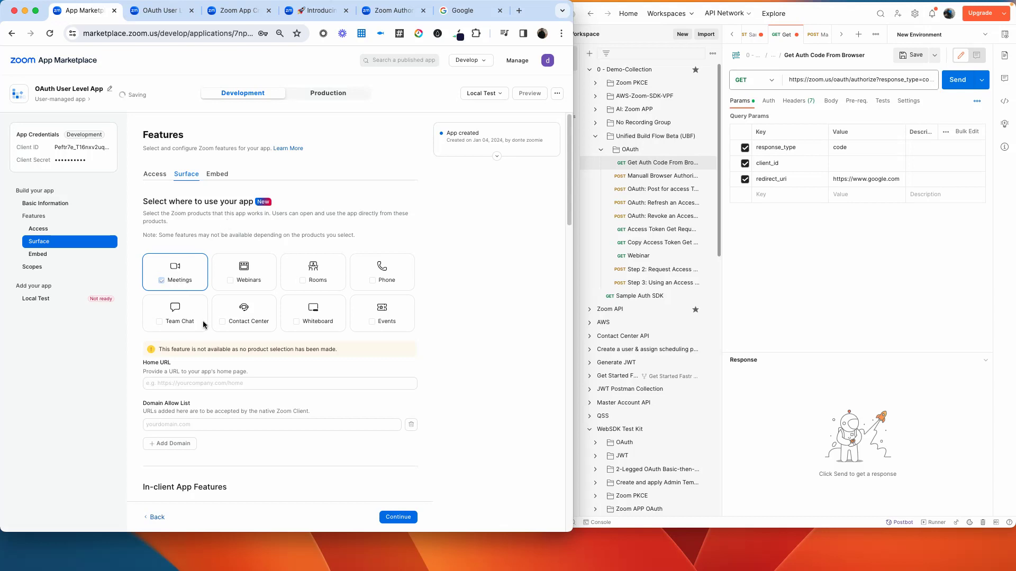
{"action": "left_click", "coordinate": [160, 280]}
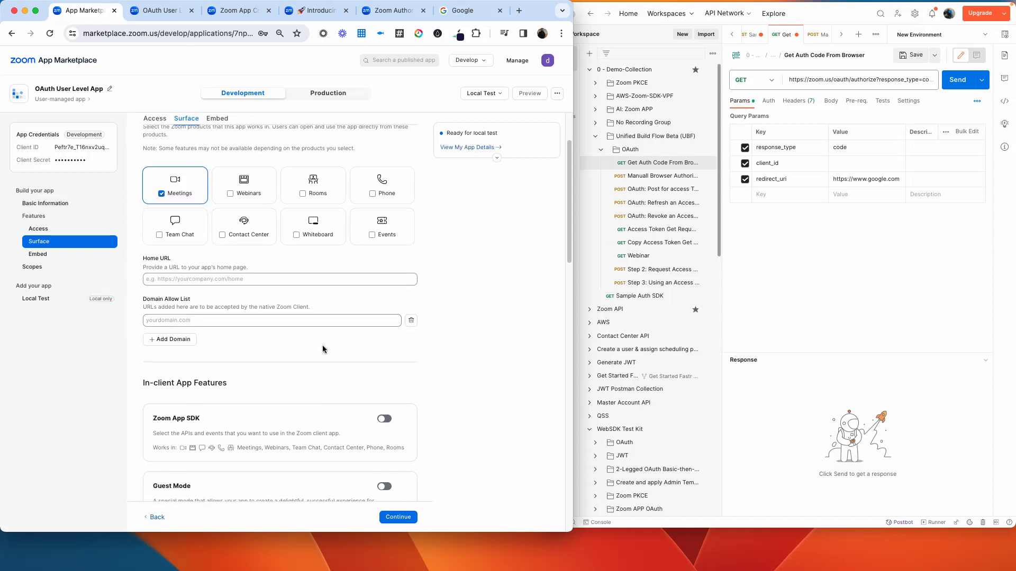
{"action": "scroll", "scroll_direction": "down", "scroll_amount": 3}
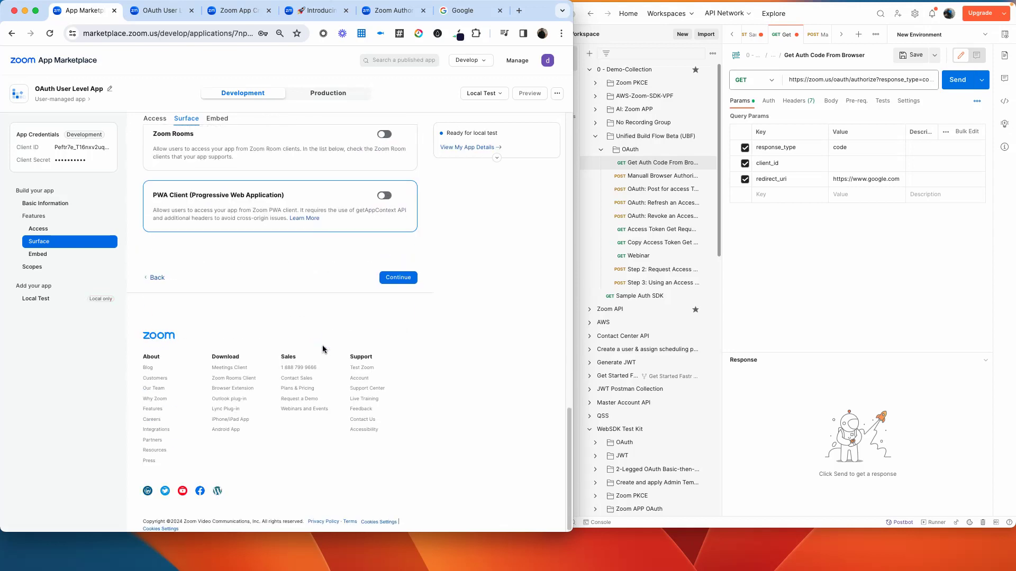
{"action": "scroll", "scroll_direction": "down", "scroll_amount": 3}
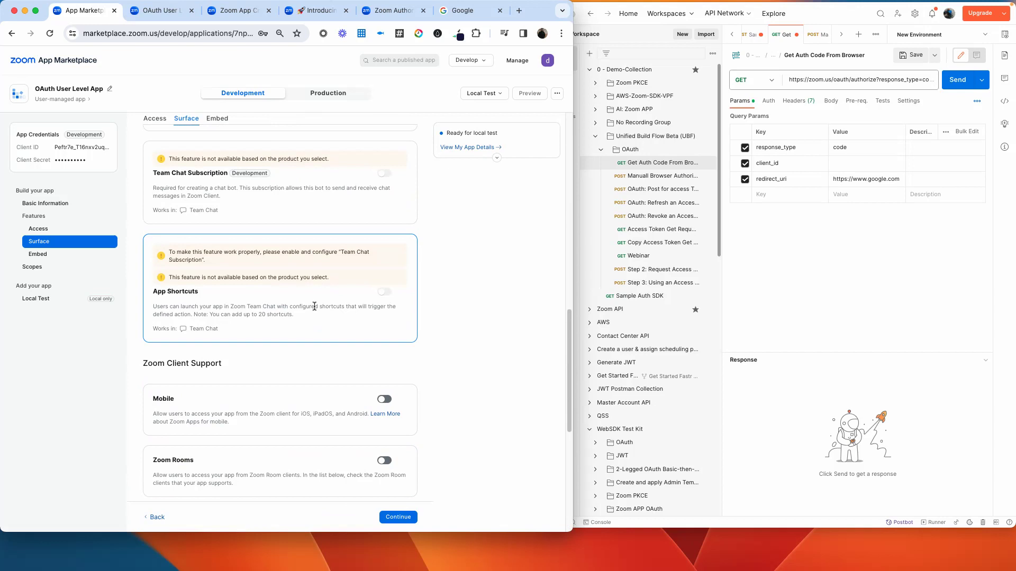
{"action": "scroll", "scroll_direction": "down", "scroll_amount": 3}
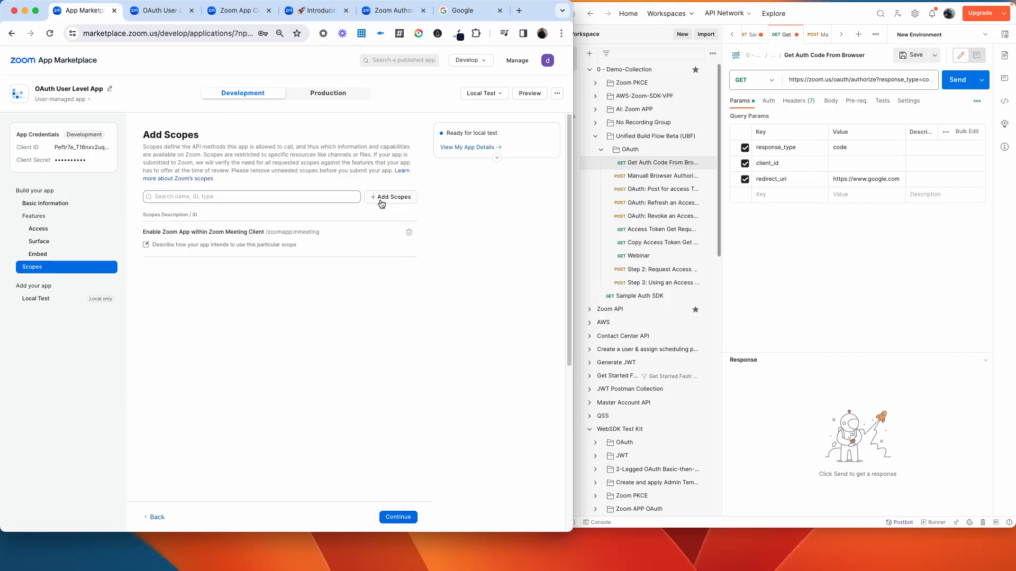
{"action": "mouse_move", "coordinate": [383, 203]}
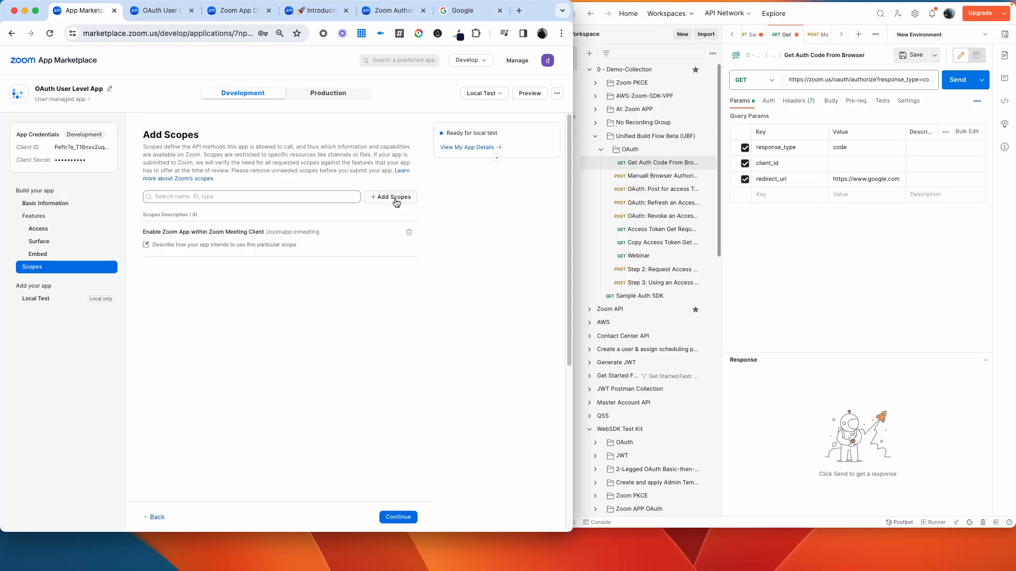
Step: Add the Meeting scopes meeting:read and meeting:write and confirm with Done
{"action": "left_click", "coordinate": [391, 197]}
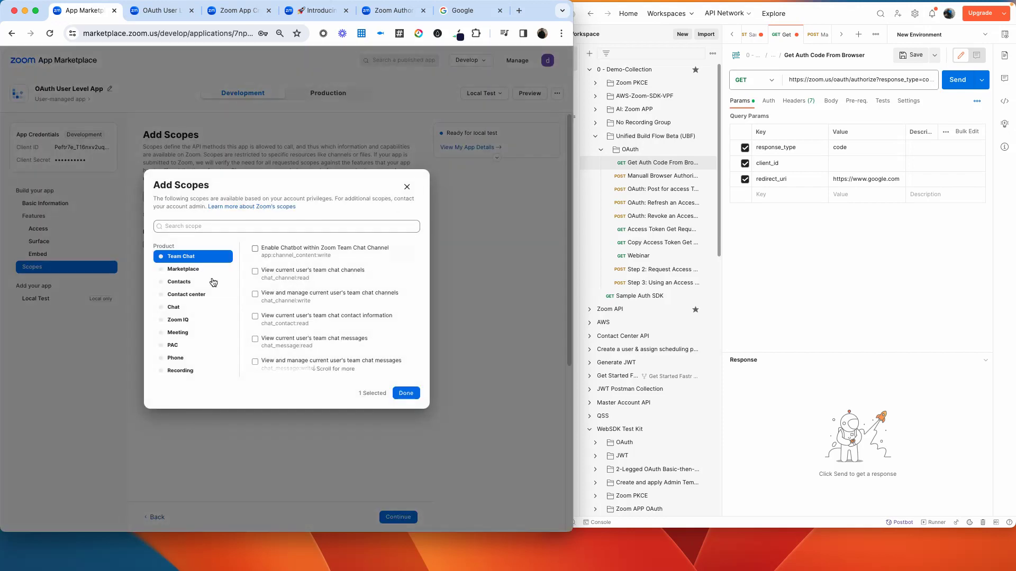
{"action": "left_click", "coordinate": [178, 332]}
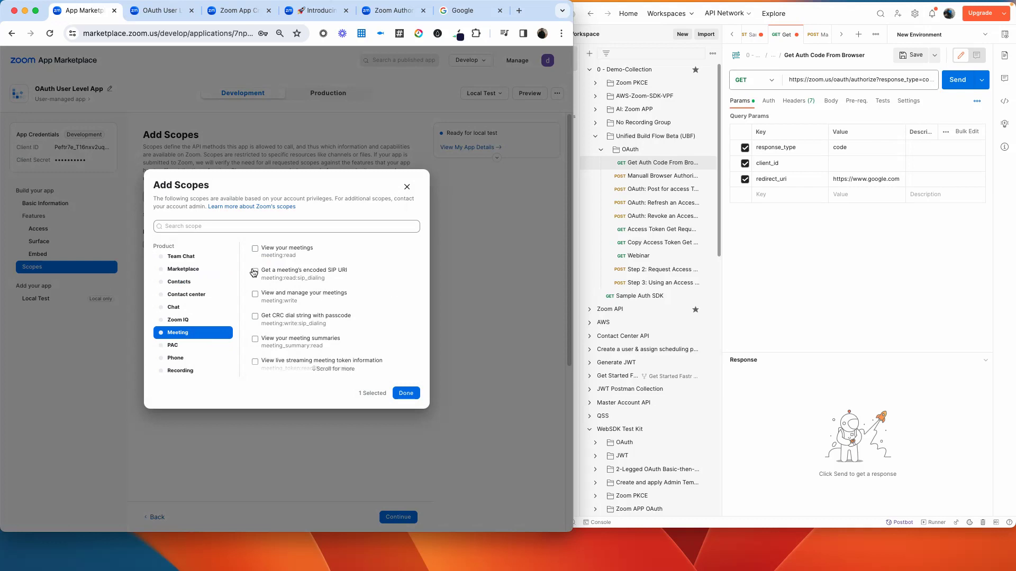
{"action": "left_click", "coordinate": [255, 247]}
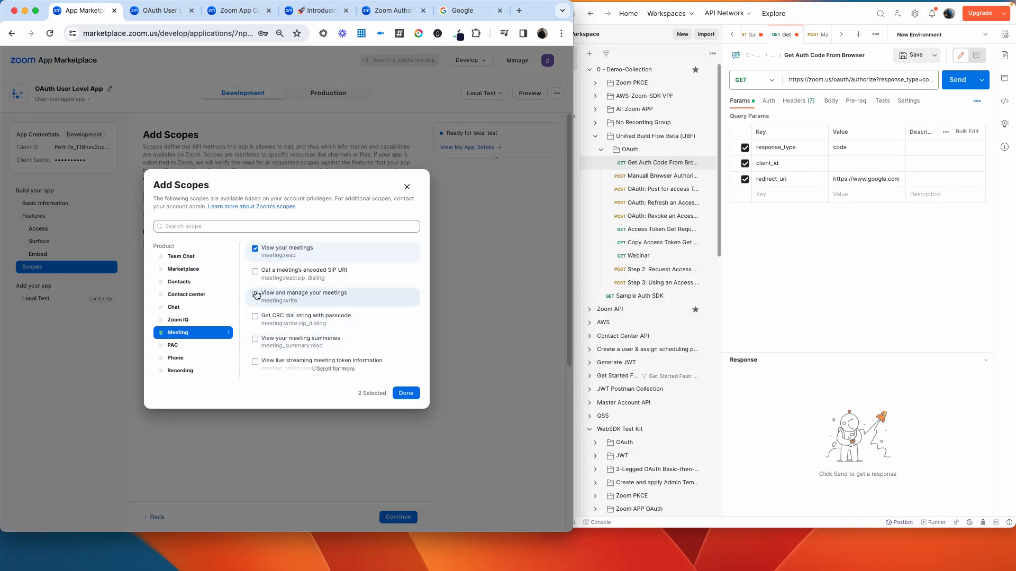
{"action": "left_click", "coordinate": [255, 295]}
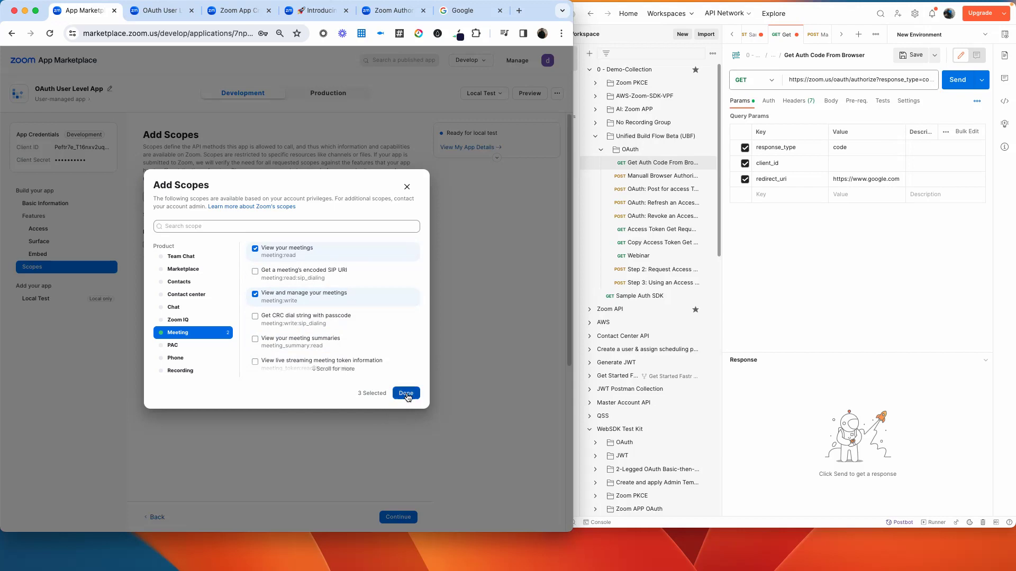
{"action": "left_click", "coordinate": [406, 394]}
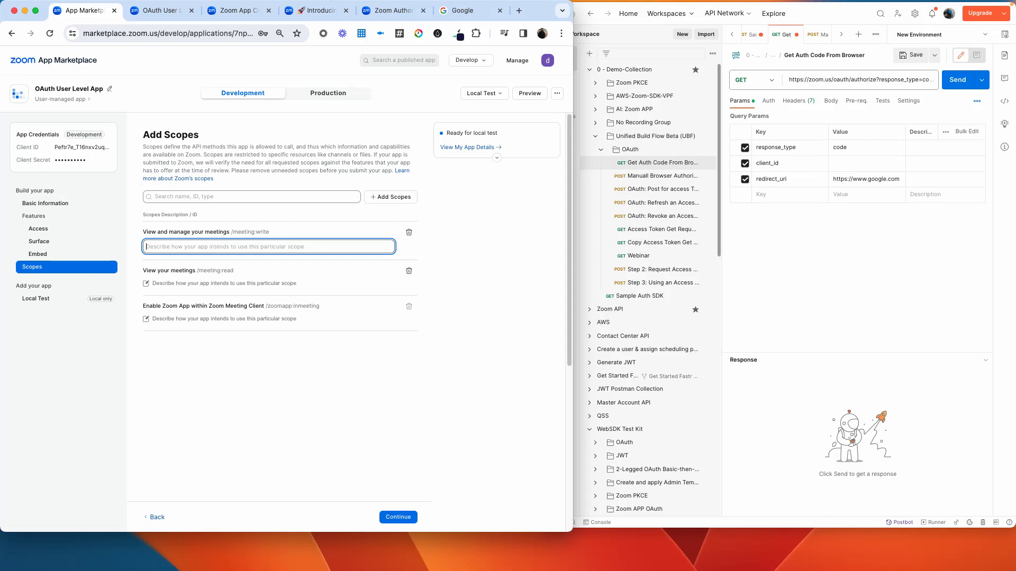
Step: Describe the meeting scopes as 'View and manage meetings' and 'View meetings'
{"action": "type", "text": "View and"}
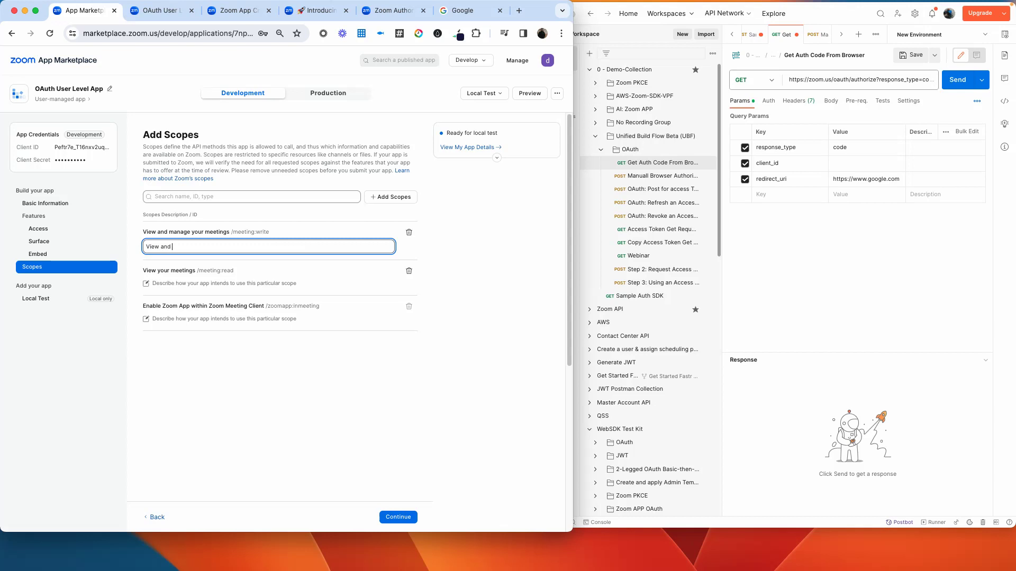
{"action": "type", "text": "mang"}
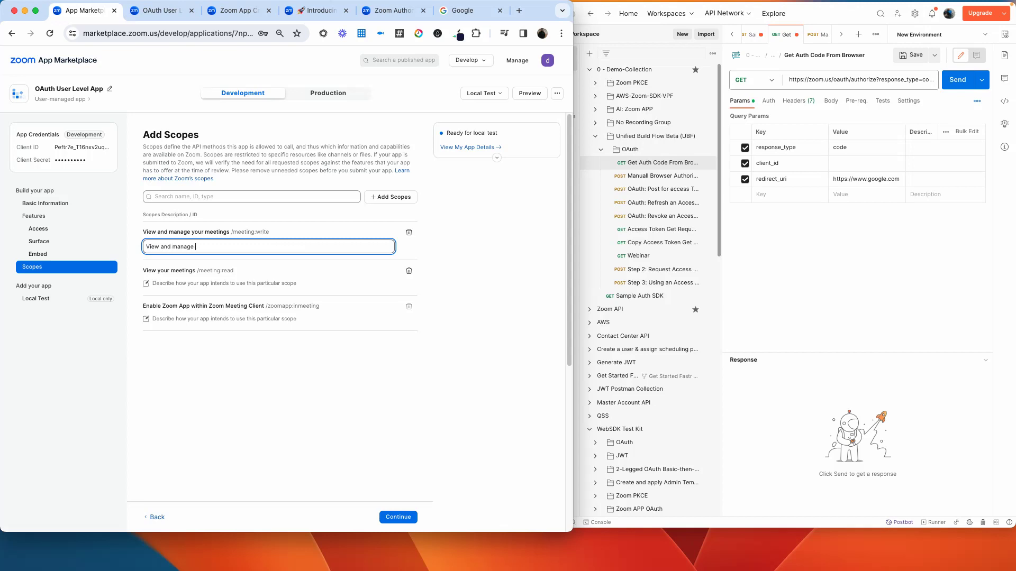
{"action": "type", "text": "meet"}
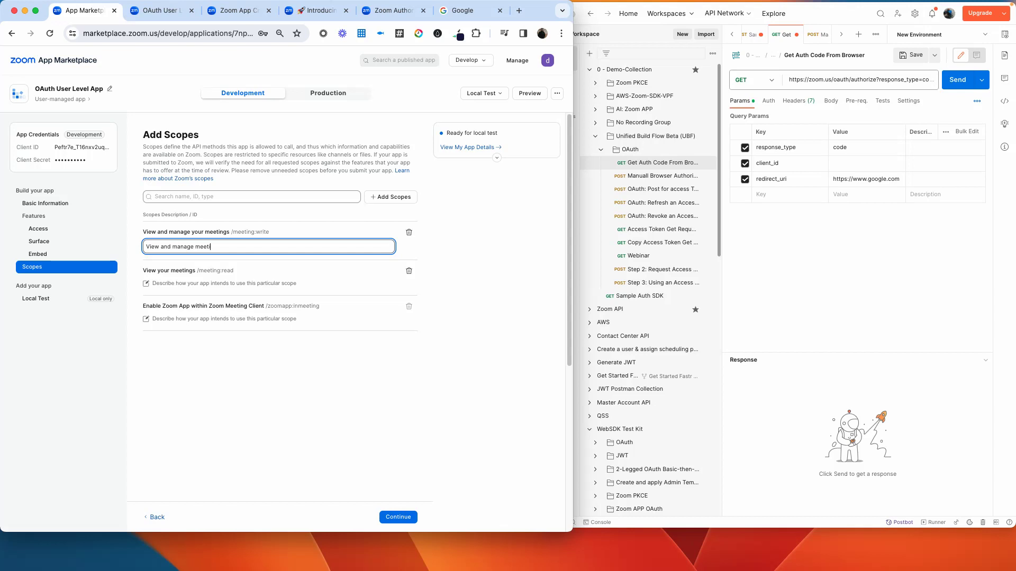
{"action": "type", "text": "ings"}
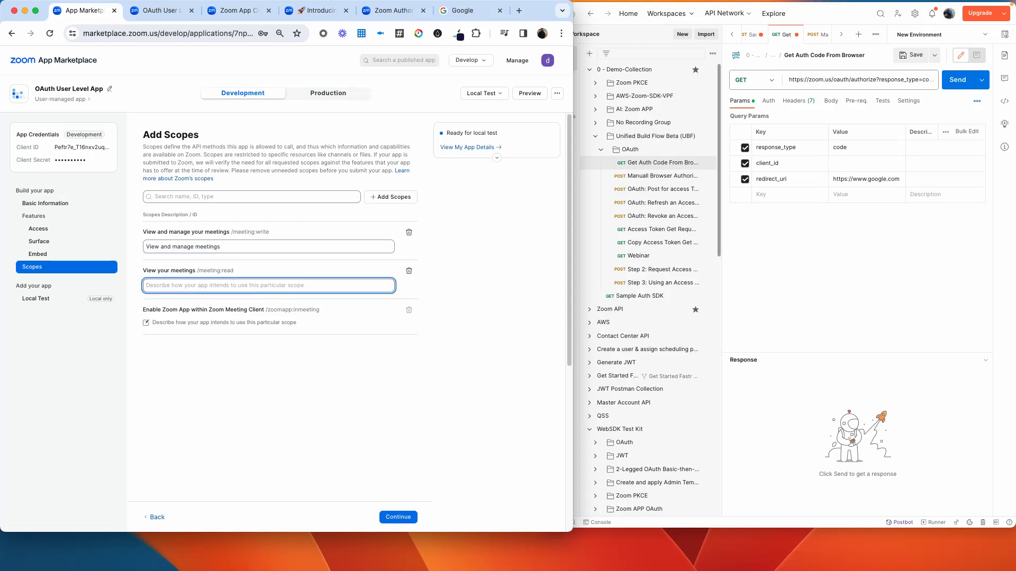
{"action": "type", "text": "View M"}
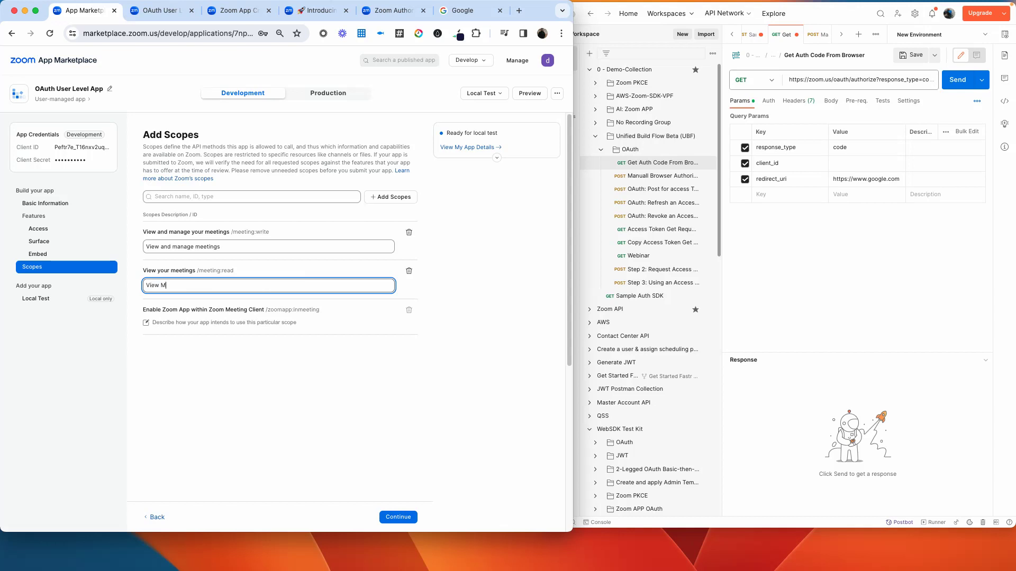
{"action": "type", "text": "eetings"}
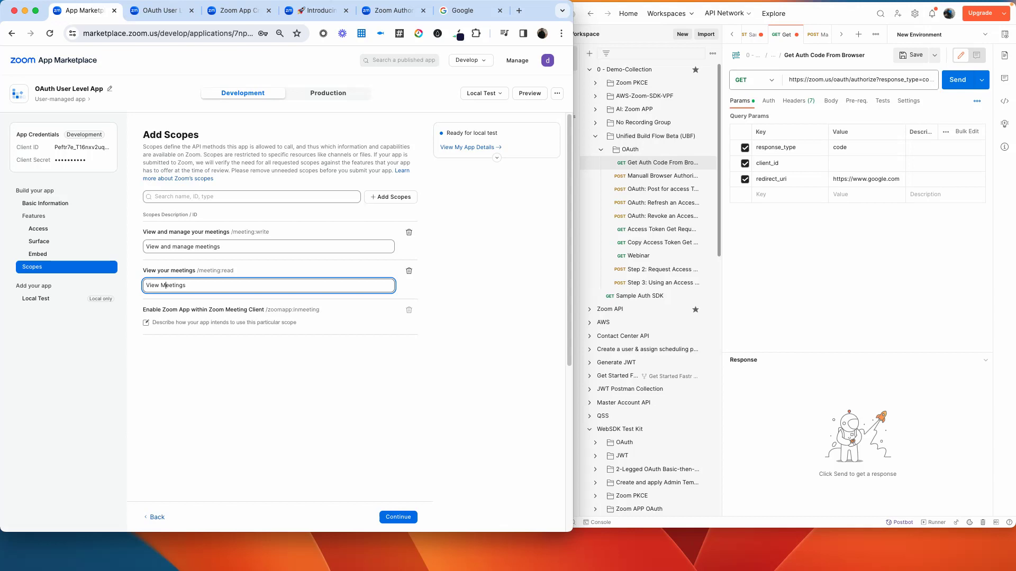
{"action": "type", "text": "eetingsm"}
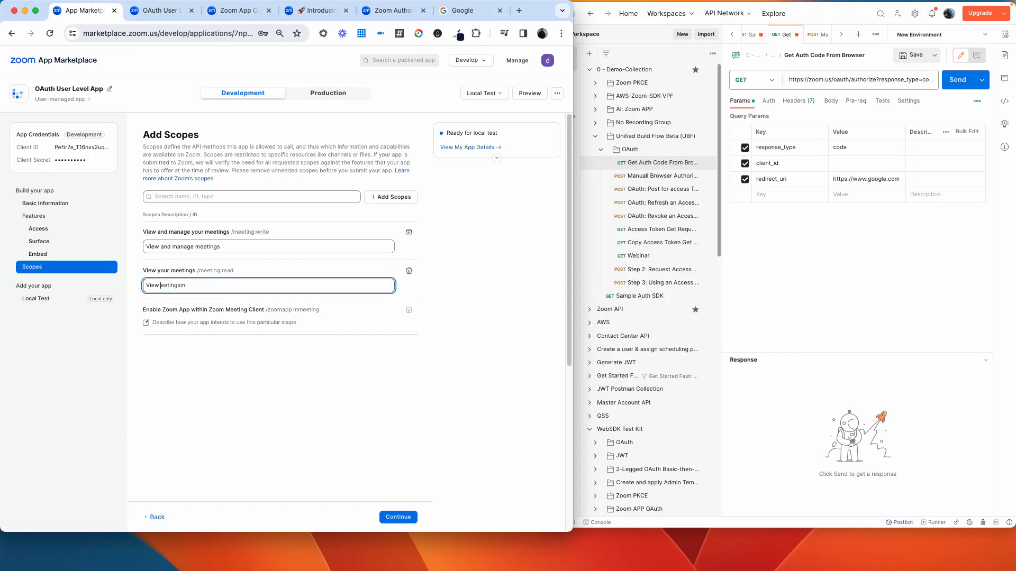
{"action": "type", "text": "meetings"}
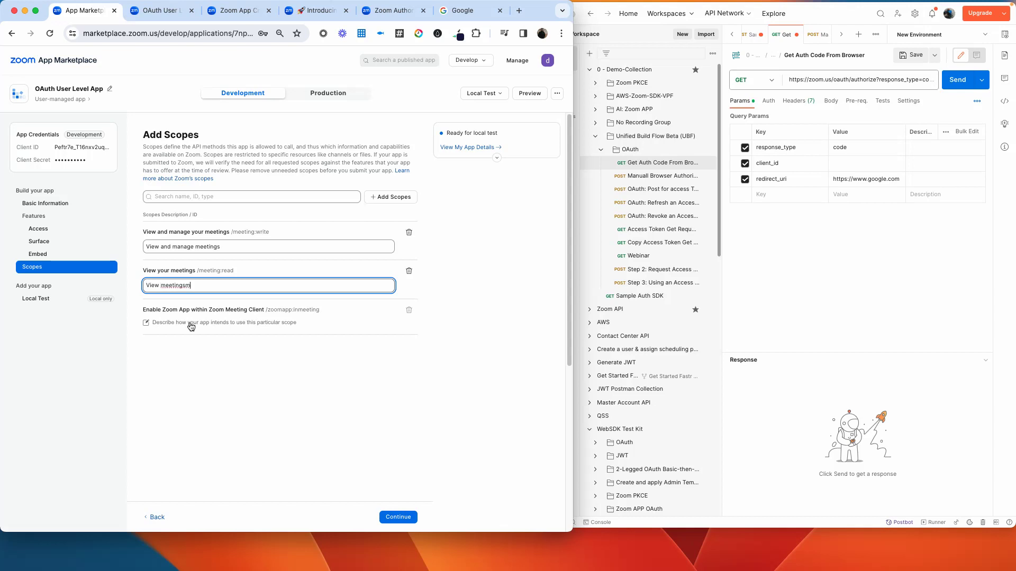
Step: Describe the in-meeting Zoom App scope as 'Enable Zoom App'
{"action": "left_click", "coordinate": [267, 325]}
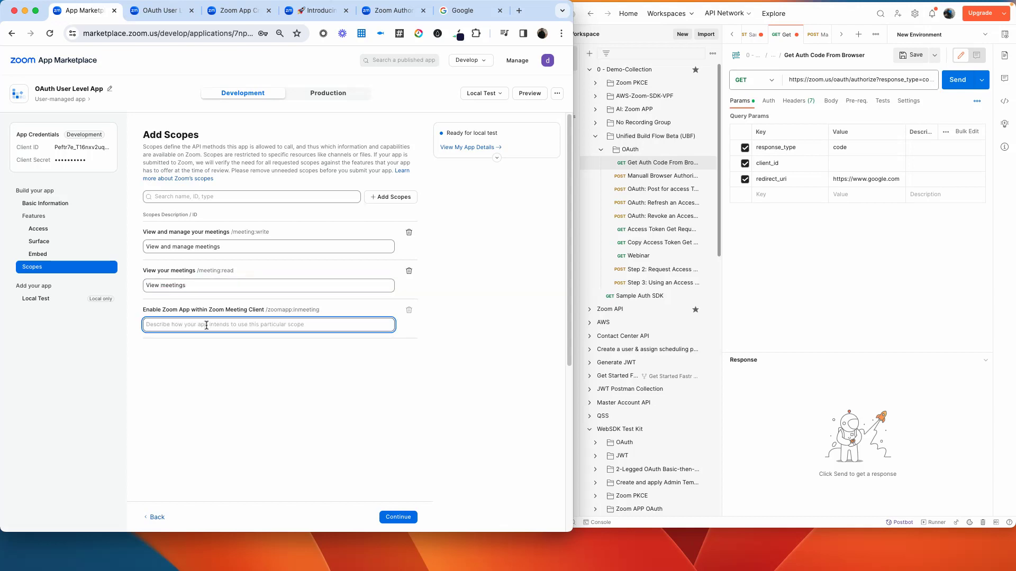
{"action": "type", "text": "Enable Zoom"}
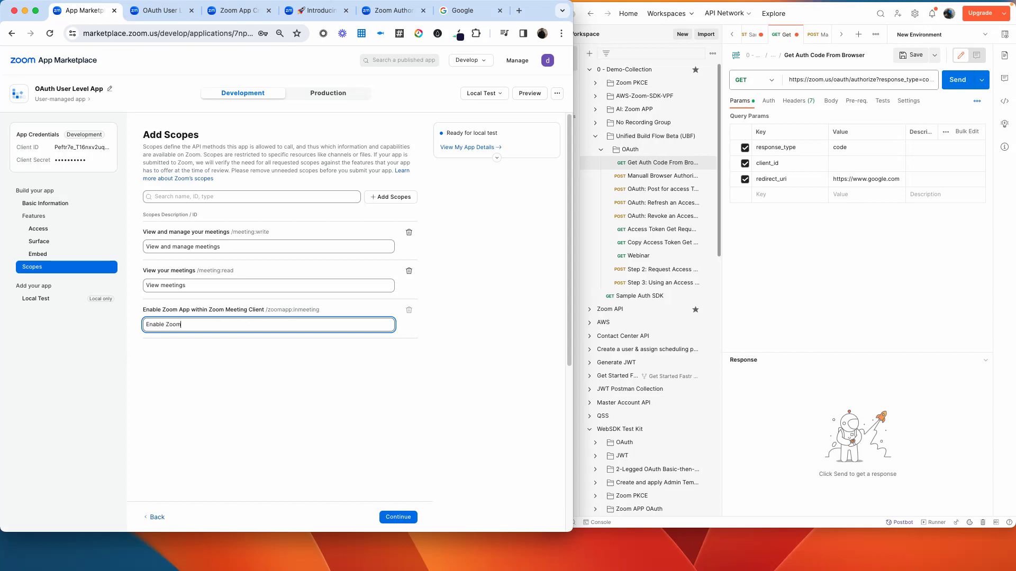
{"action": "type", "text": "App"}
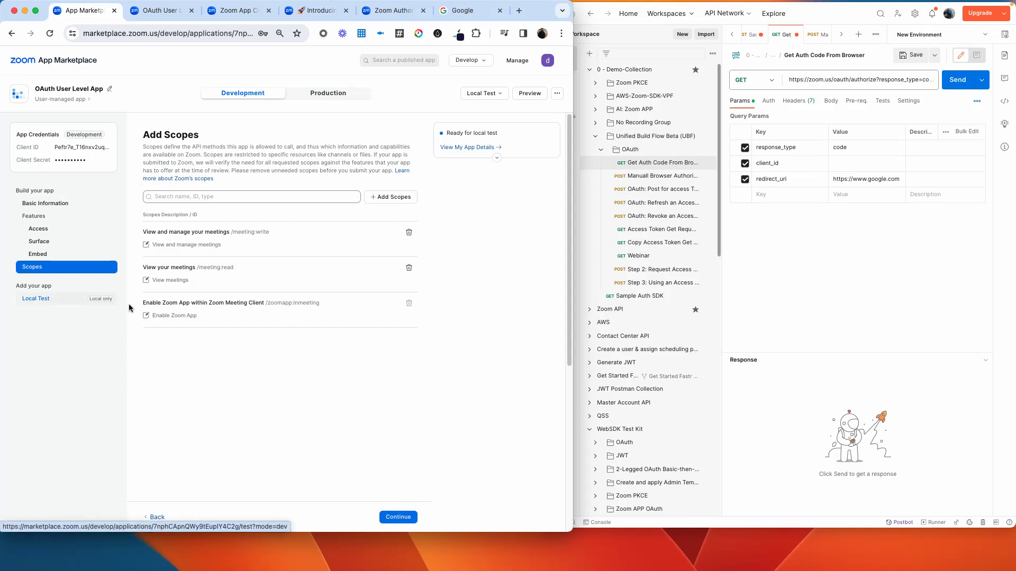
Step: From Local Test, preview the app listing and review its meeting:write, meeting:read and zoomapp:inmeeting scopes
{"action": "left_click", "coordinate": [36, 299]}
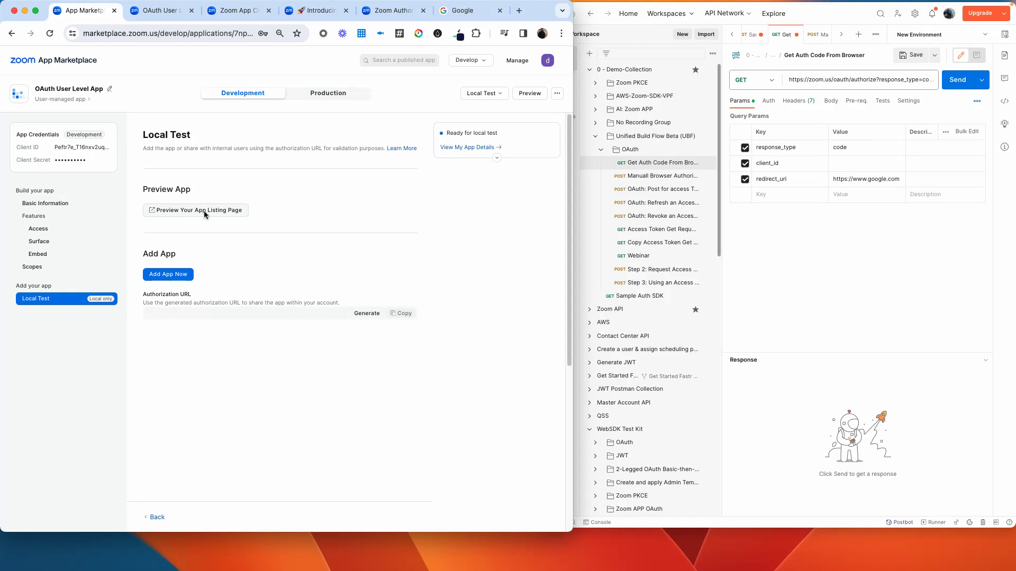
{"action": "left_click", "coordinate": [195, 210]}
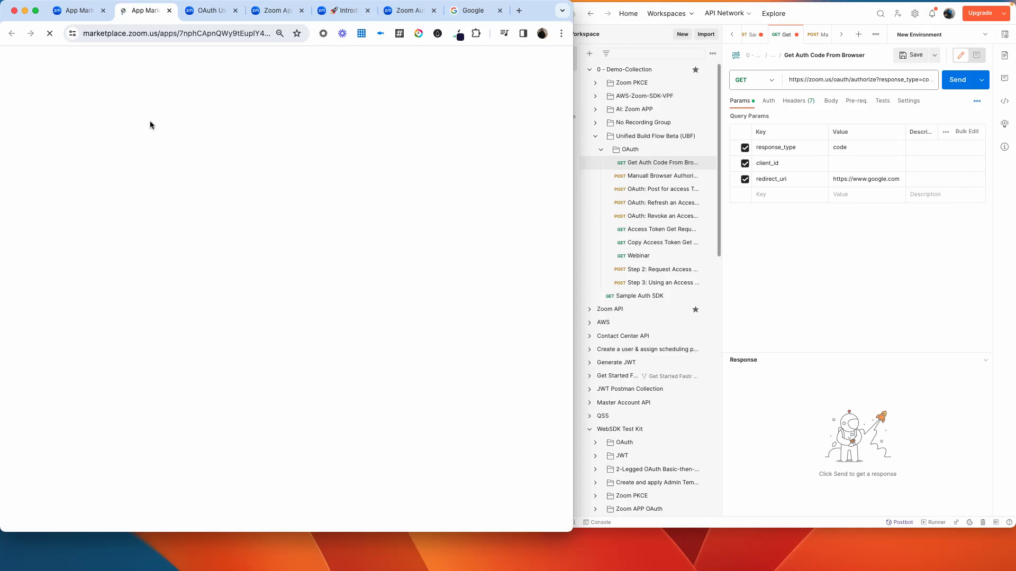
{"action": "mouse_move", "coordinate": [497, 448]}
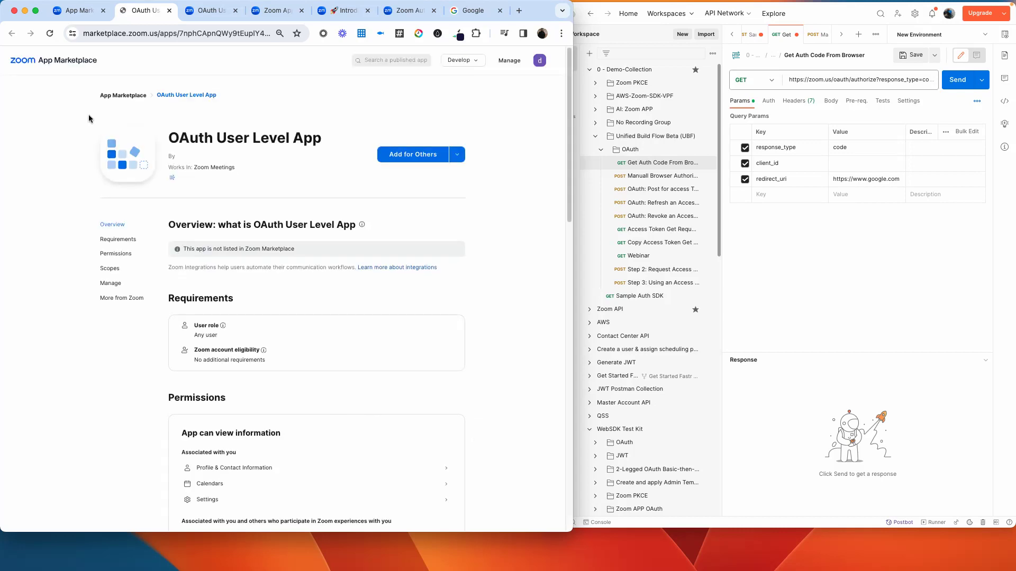
{"action": "mouse_move", "coordinate": [152, 186]}
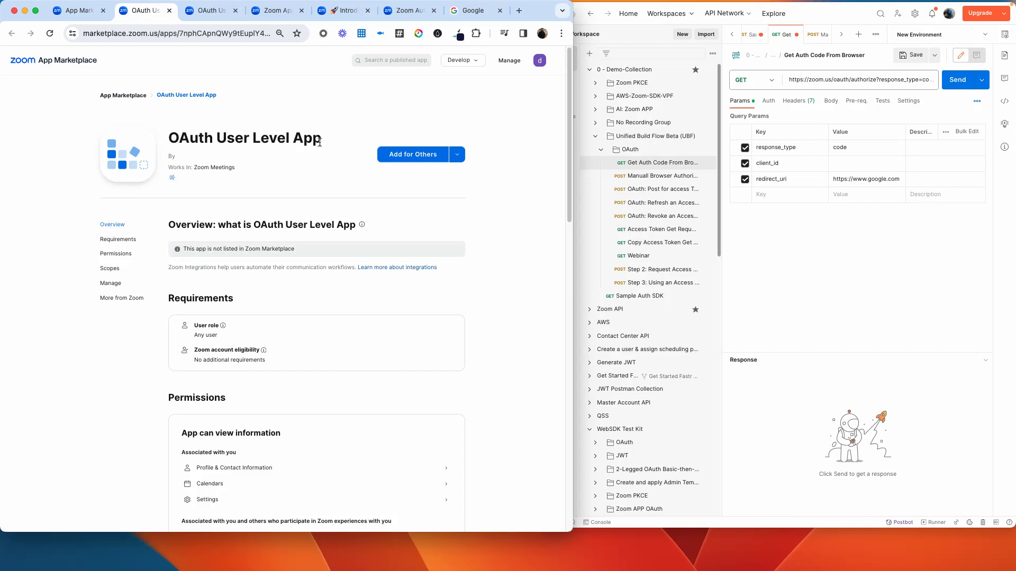
{"action": "scroll", "scroll_direction": "down", "scroll_amount": 3}
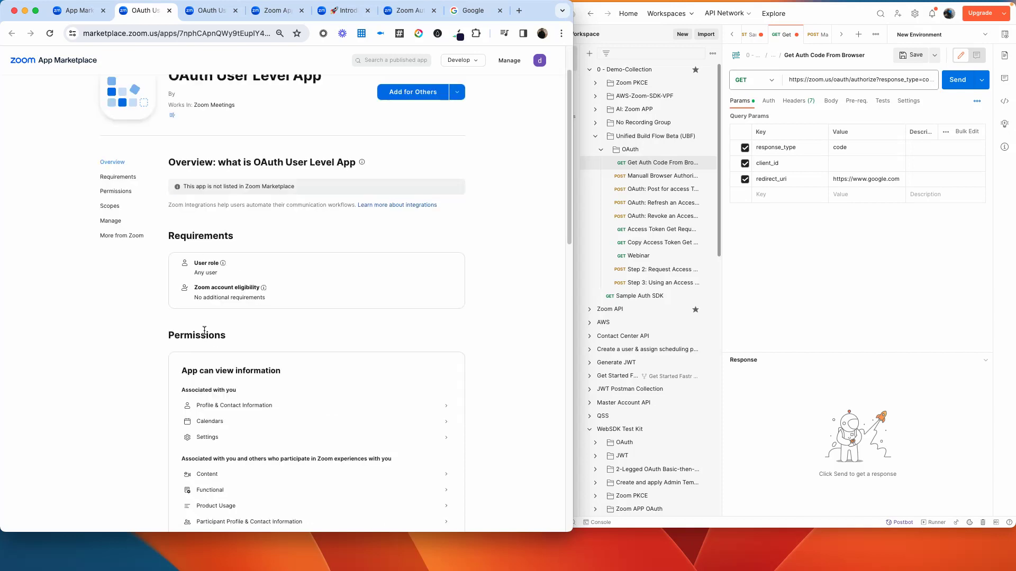
{"action": "scroll", "scroll_direction": "down", "scroll_amount": 3}
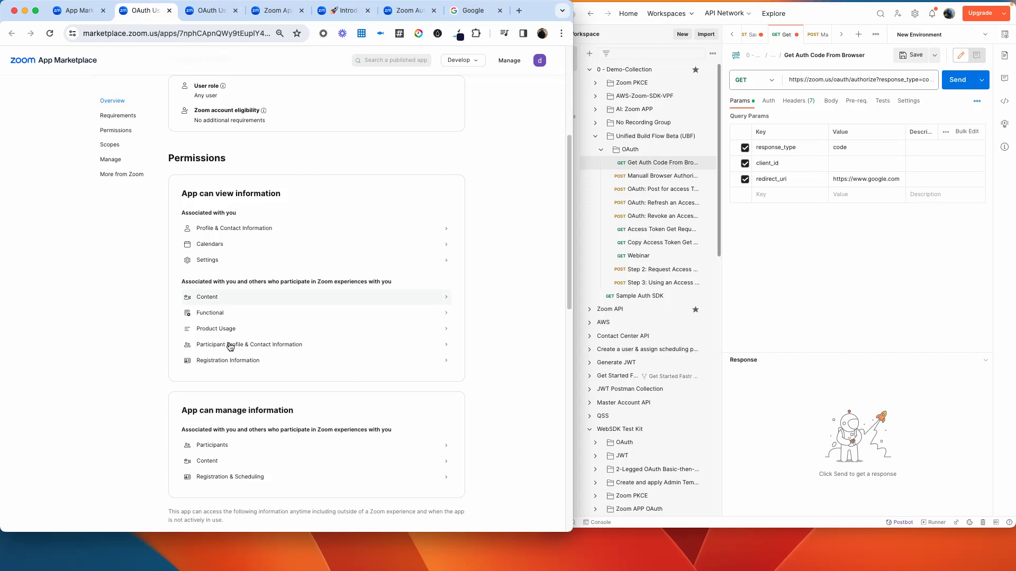
{"action": "scroll", "scroll_direction": "down", "scroll_amount": 3}
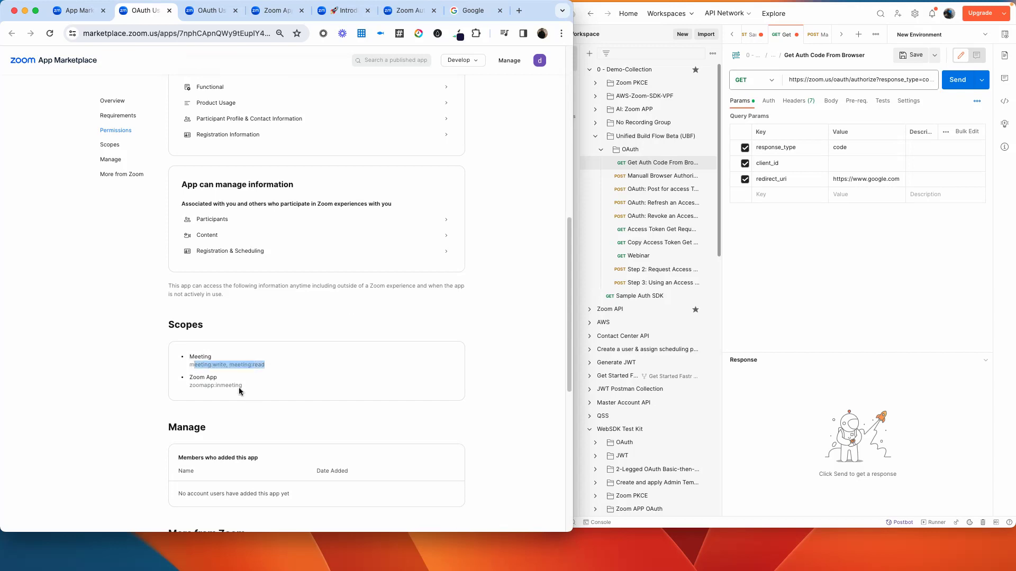
{"action": "scroll", "scroll_direction": "up", "scroll_amount": 3}
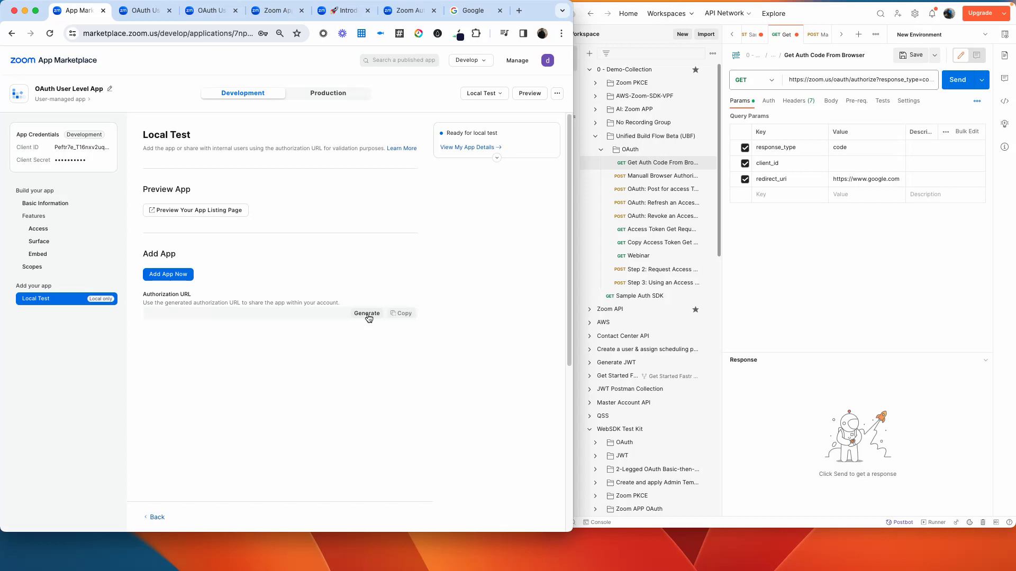
Step: Generate the authorization URL and review its Allow consent page in a new tab
{"action": "left_click", "coordinate": [366, 313]}
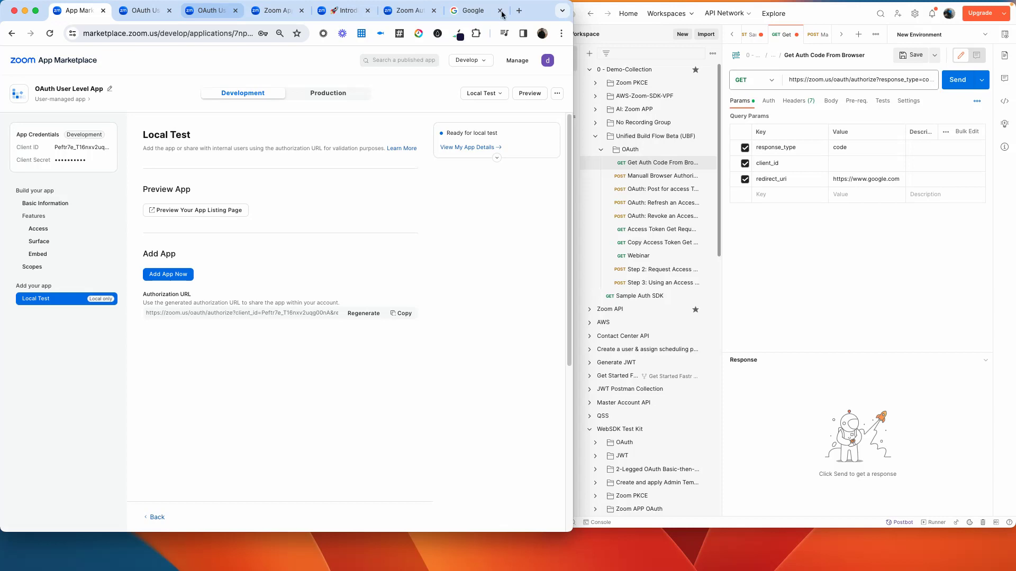
{"action": "left_click", "coordinate": [518, 10]}
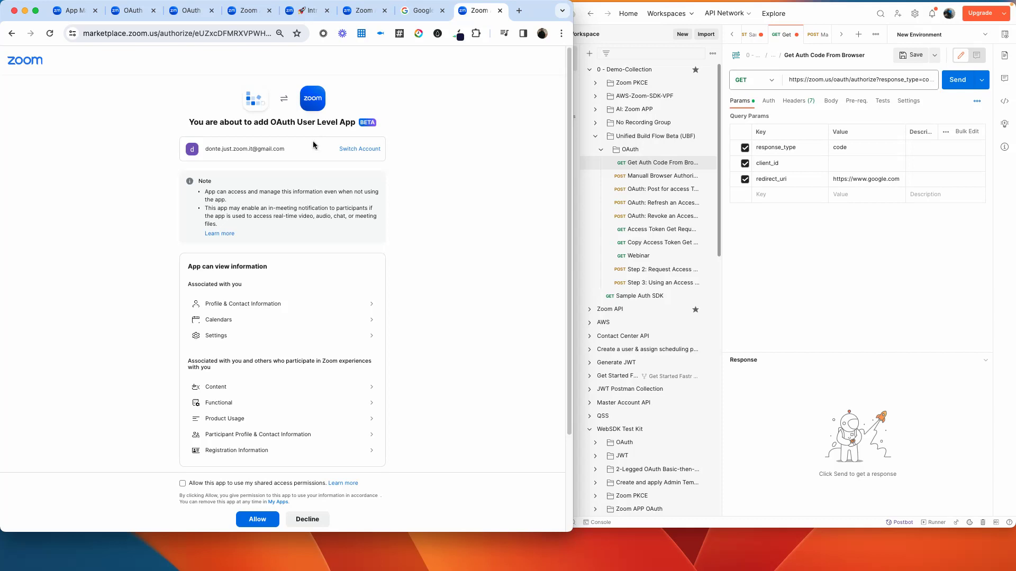
{"action": "scroll", "scroll_direction": "down", "scroll_amount": 3}
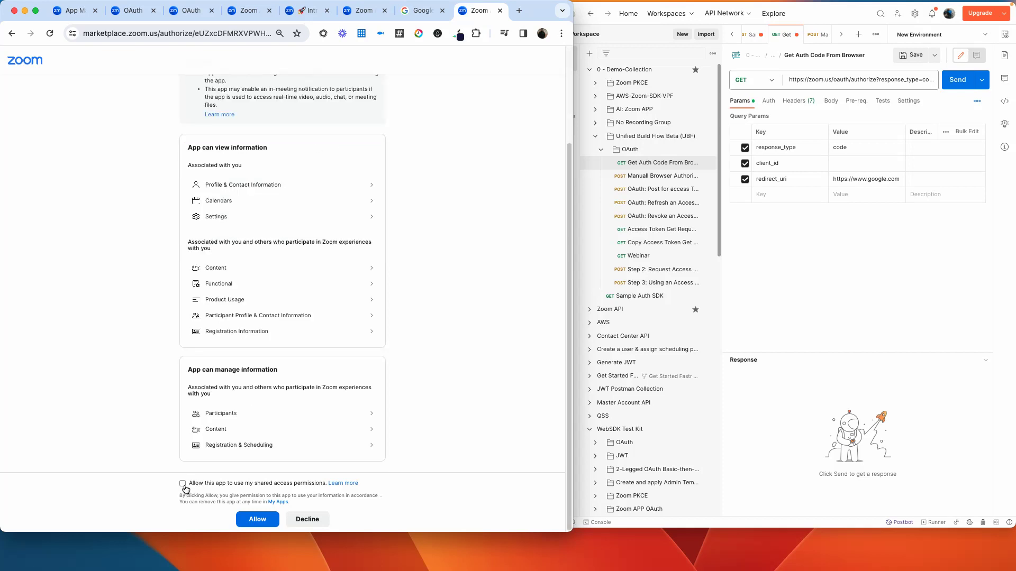
{"action": "left_click", "coordinate": [182, 483]}
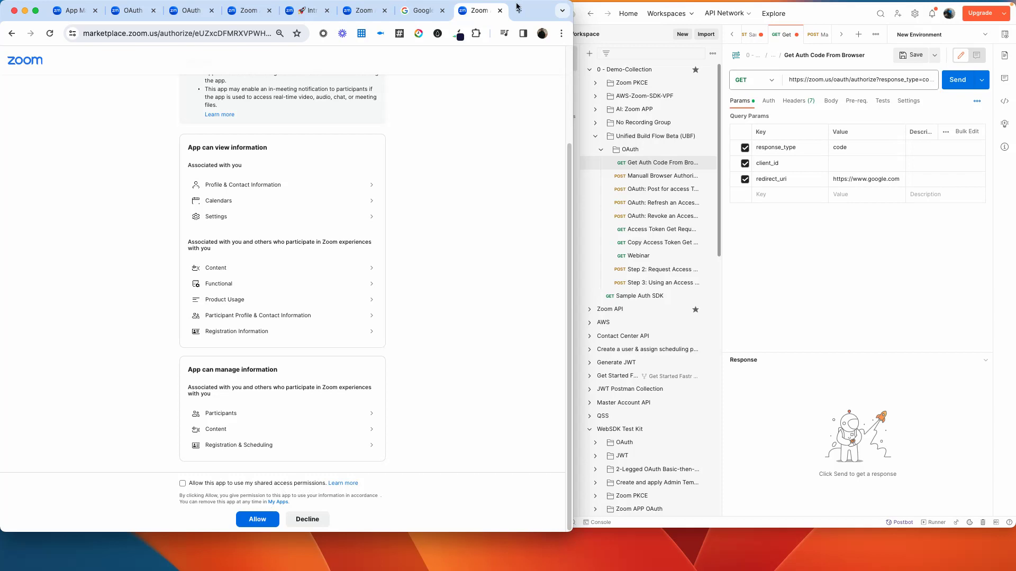
{"action": "left_click", "coordinate": [73, 11]}
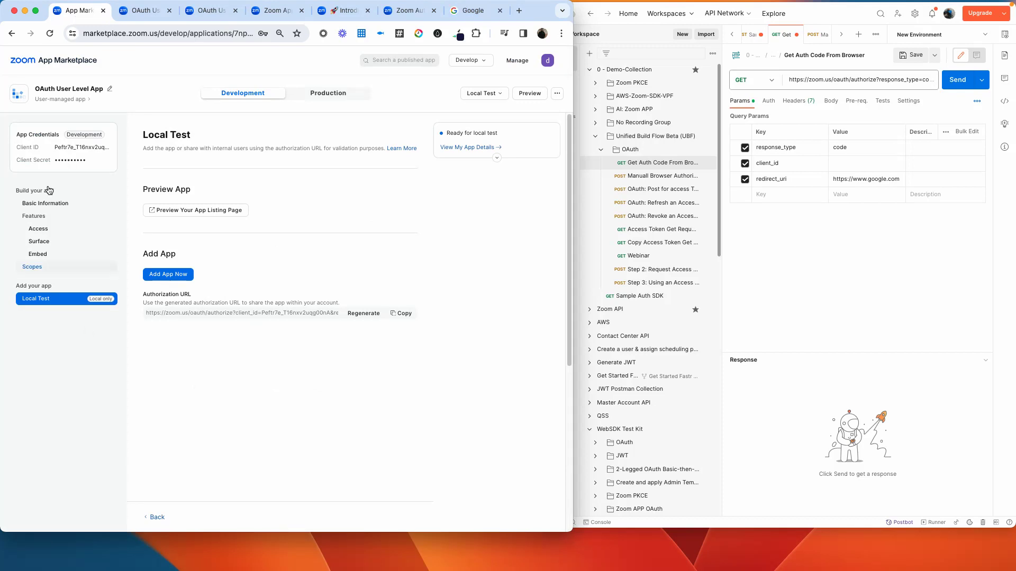
{"action": "mouse_move", "coordinate": [46, 204]}
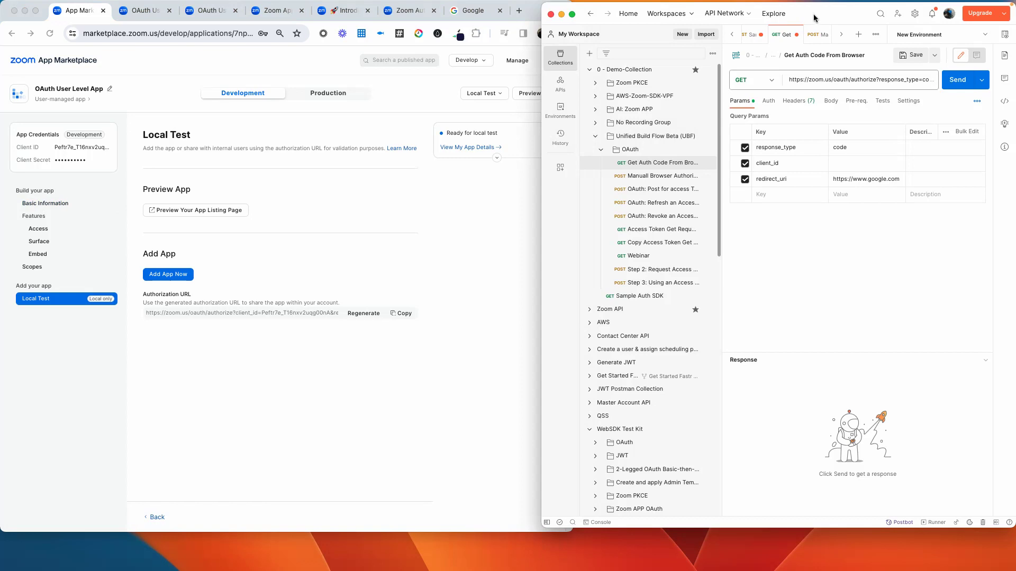
{"action": "mouse_move", "coordinate": [50, 216]}
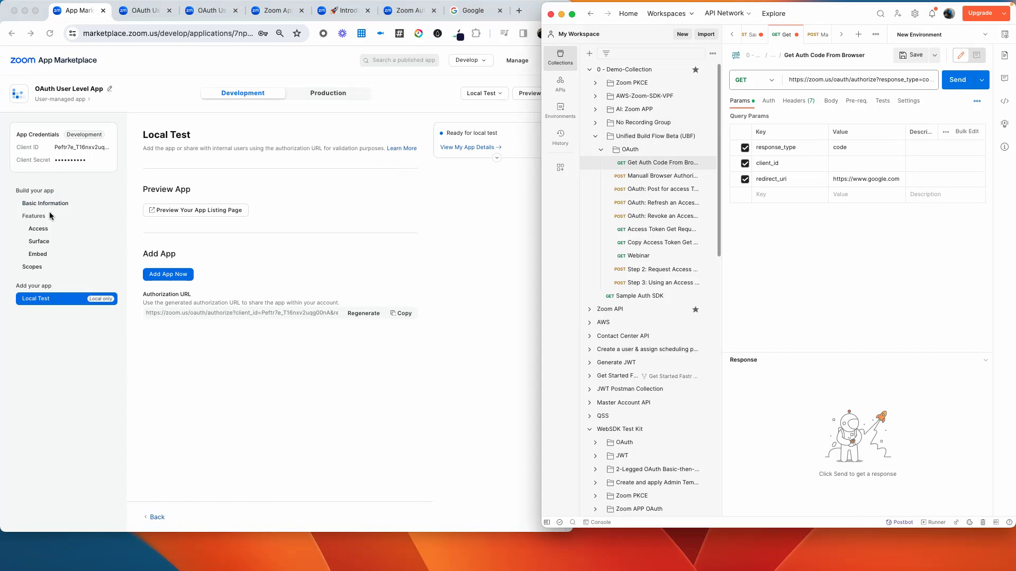
{"action": "mouse_move", "coordinate": [45, 203]}
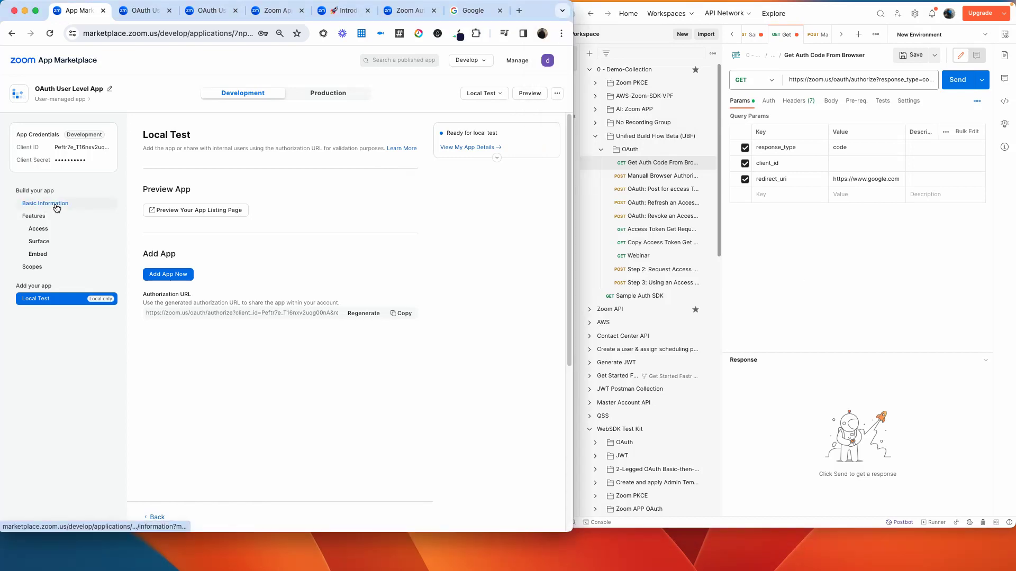
{"action": "left_click", "coordinate": [45, 203]}
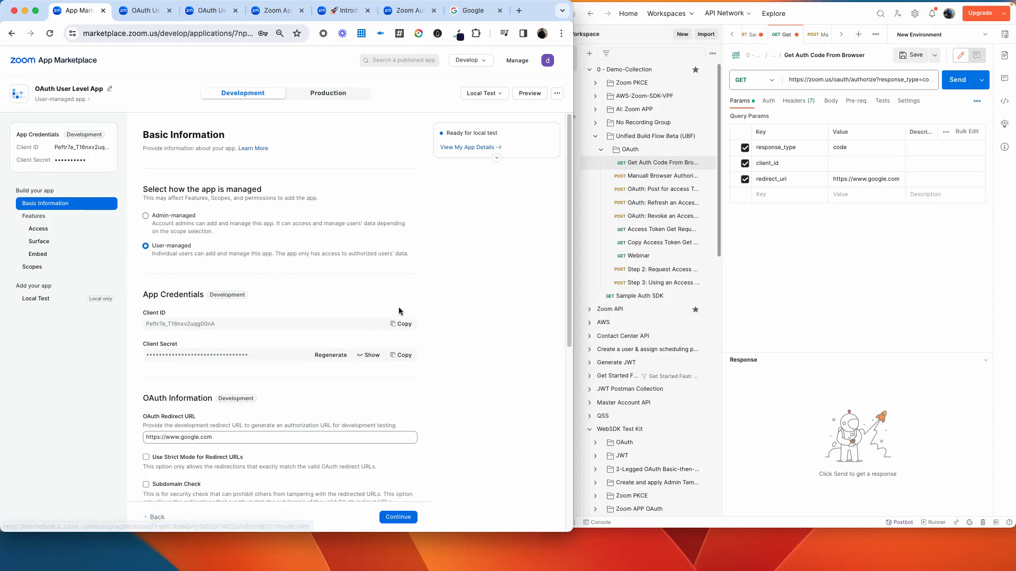
{"action": "left_click", "coordinate": [402, 324]}
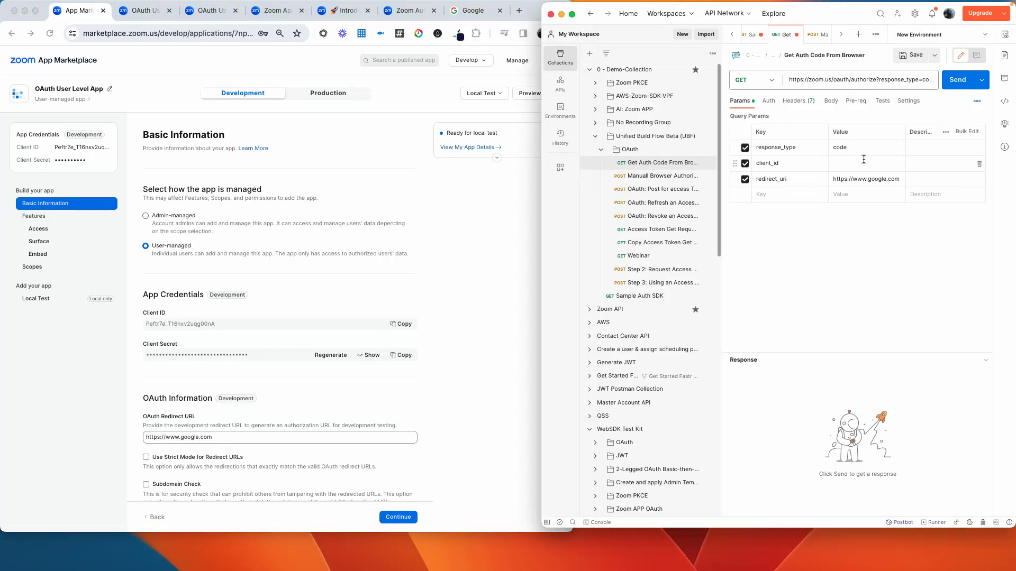
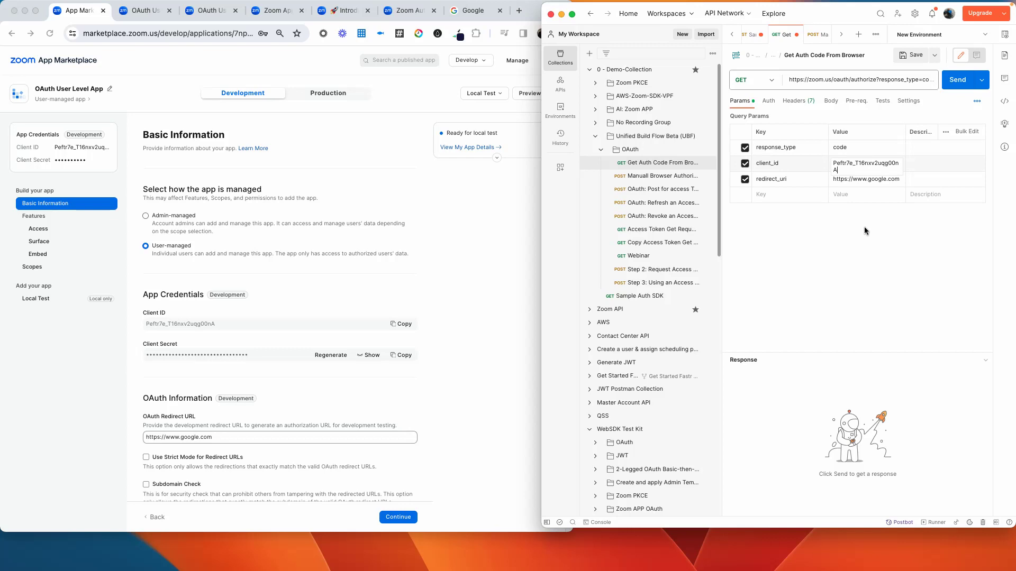
{"action": "double_click", "coordinate": [860, 80]}
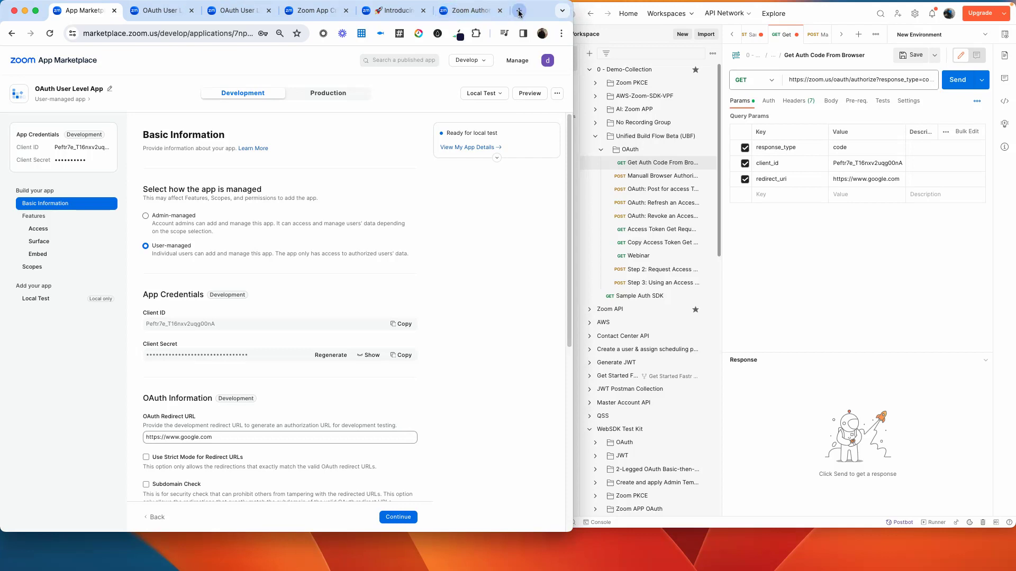
Step: Authorize the OAuth User Level App with shared access permissions ticked, landing on Google with the code
{"action": "left_click", "coordinate": [519, 11]}
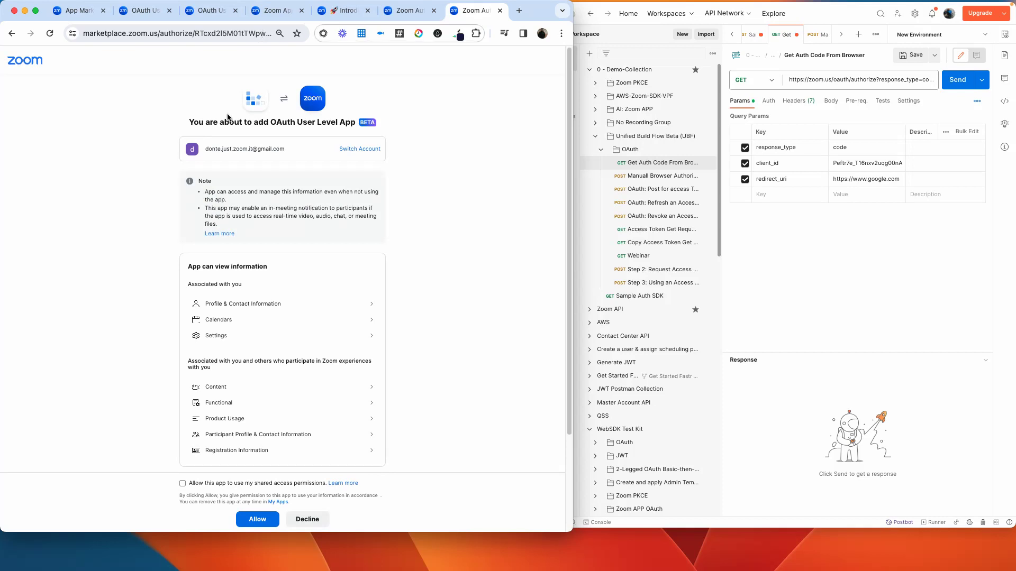
{"action": "scroll", "scroll_direction": "down", "scroll_amount": 3}
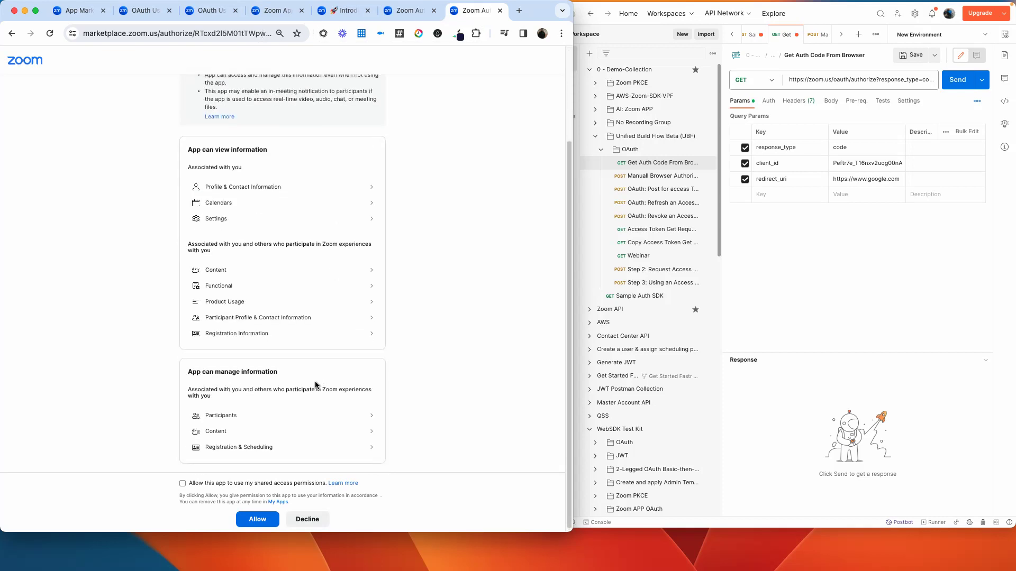
{"action": "left_click", "coordinate": [182, 460]}
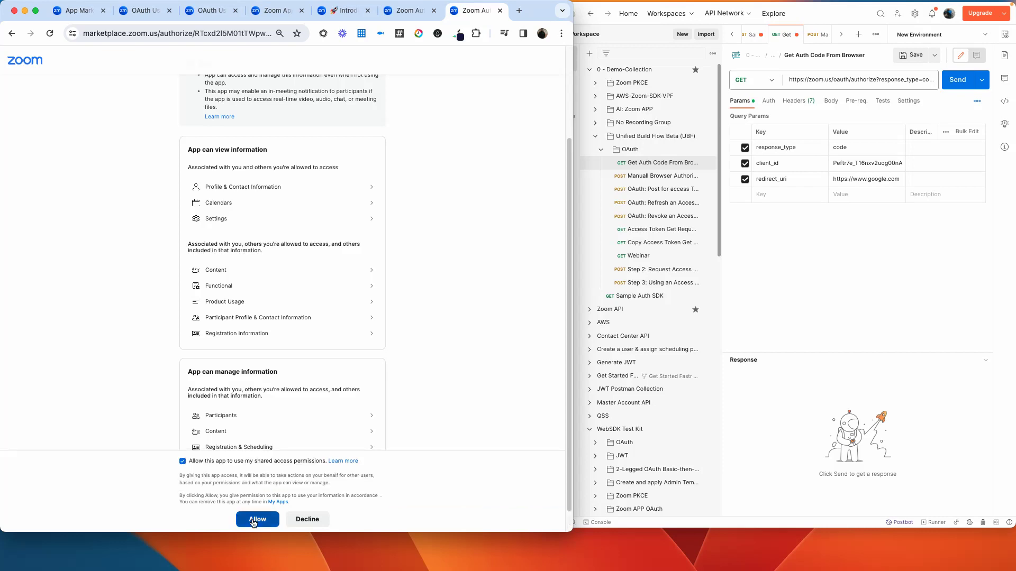
{"action": "left_click", "coordinate": [257, 518]}
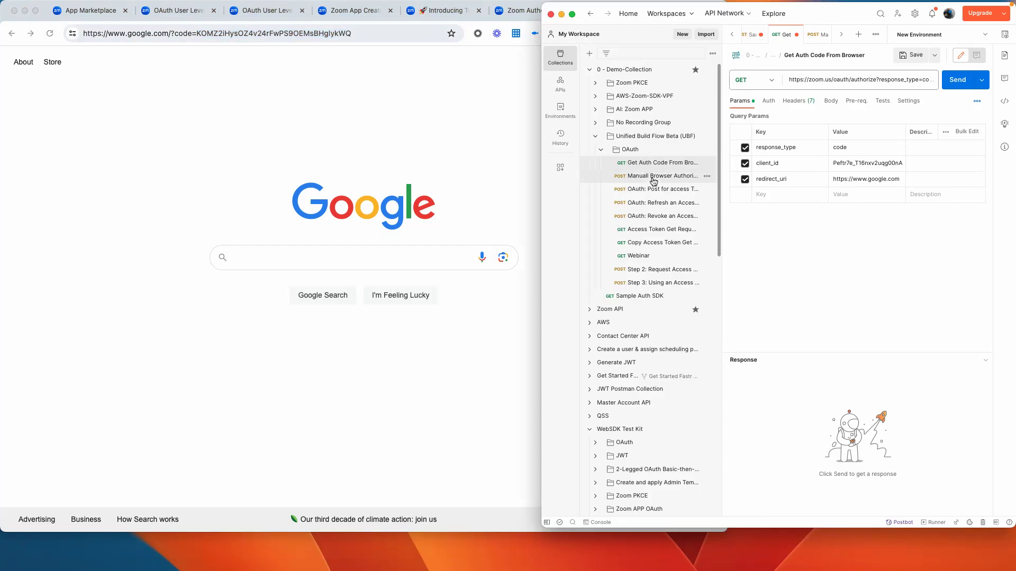
Step: Put the new authorization code into the token request's query parameters
{"action": "left_click", "coordinate": [660, 176]}
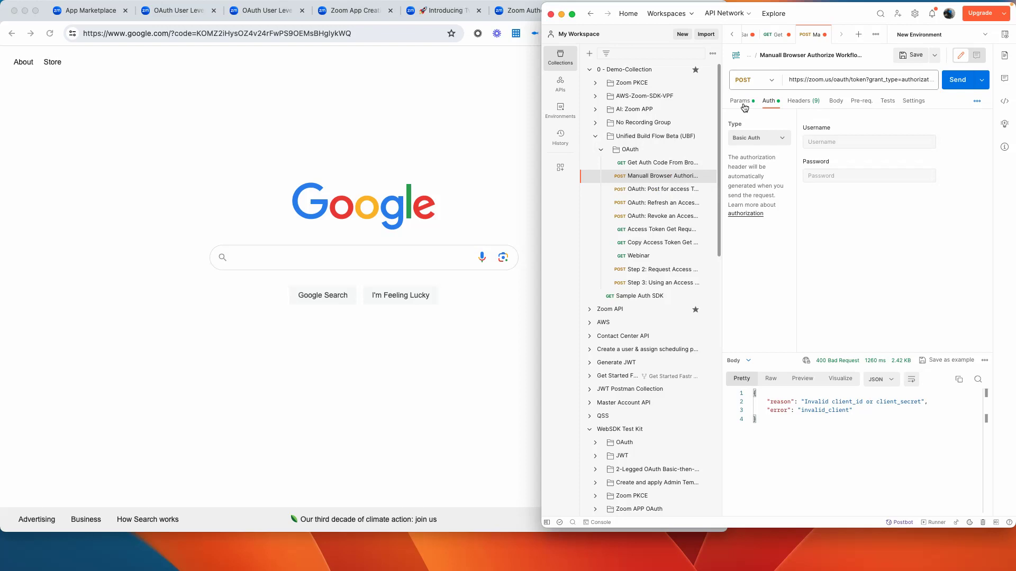
{"action": "left_click", "coordinate": [739, 101]}
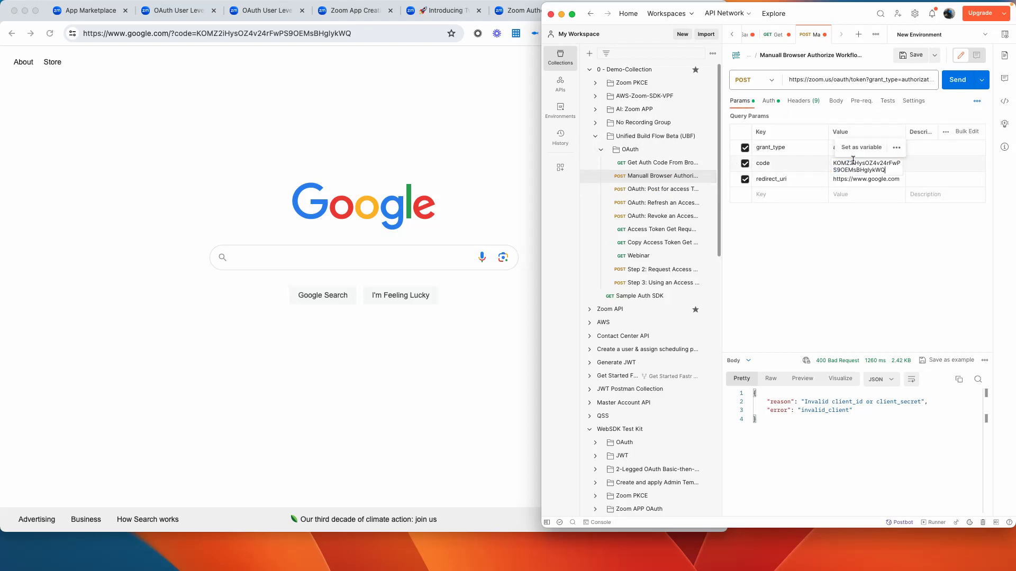
{"action": "mouse_move", "coordinate": [518, 166]}
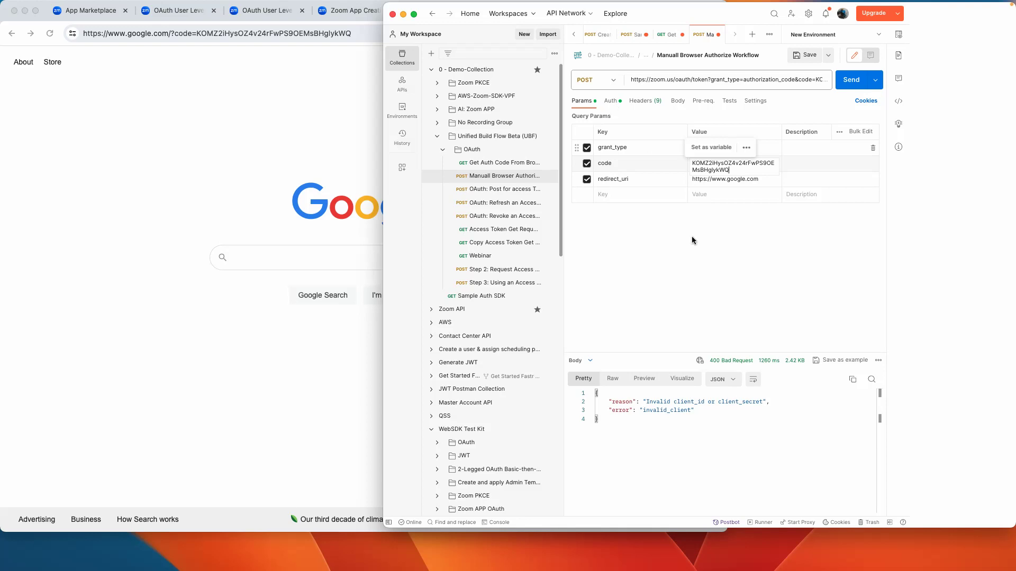
{"action": "left_click", "coordinate": [610, 100]}
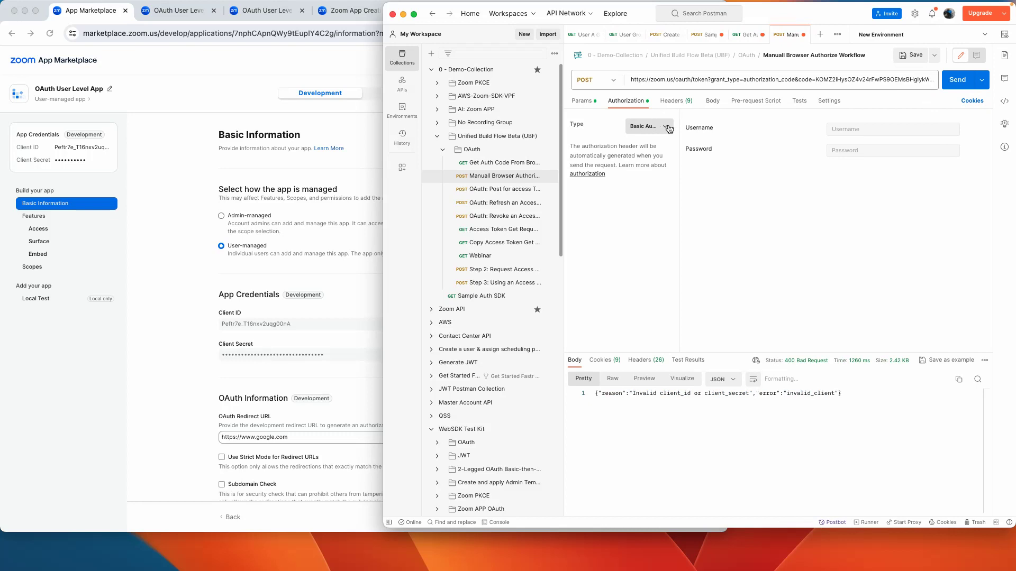
Step: Set Basic Auth username and password to the app's Client ID and Client Secret
{"action": "left_click", "coordinate": [647, 123]}
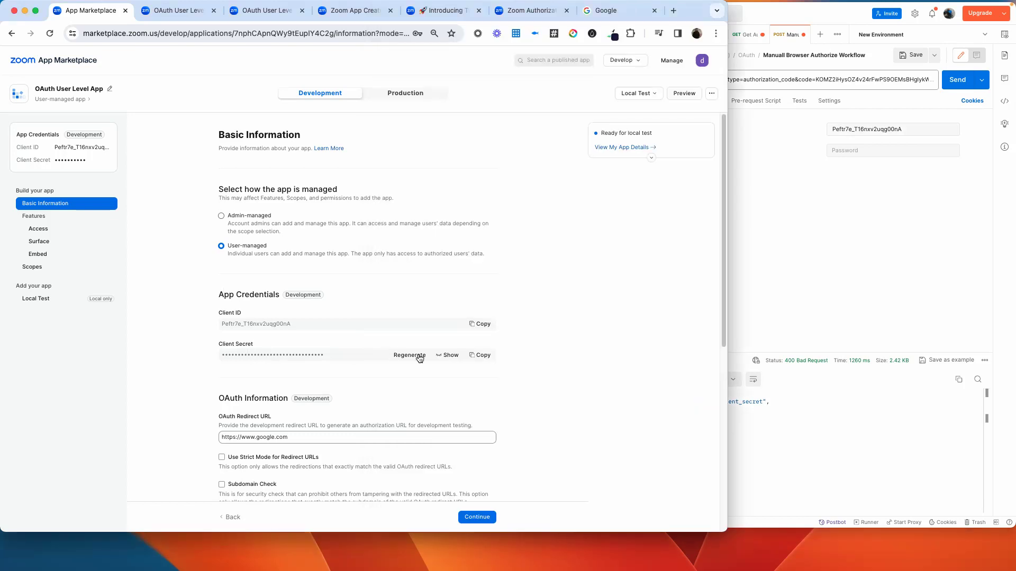
{"action": "left_click", "coordinate": [483, 355]}
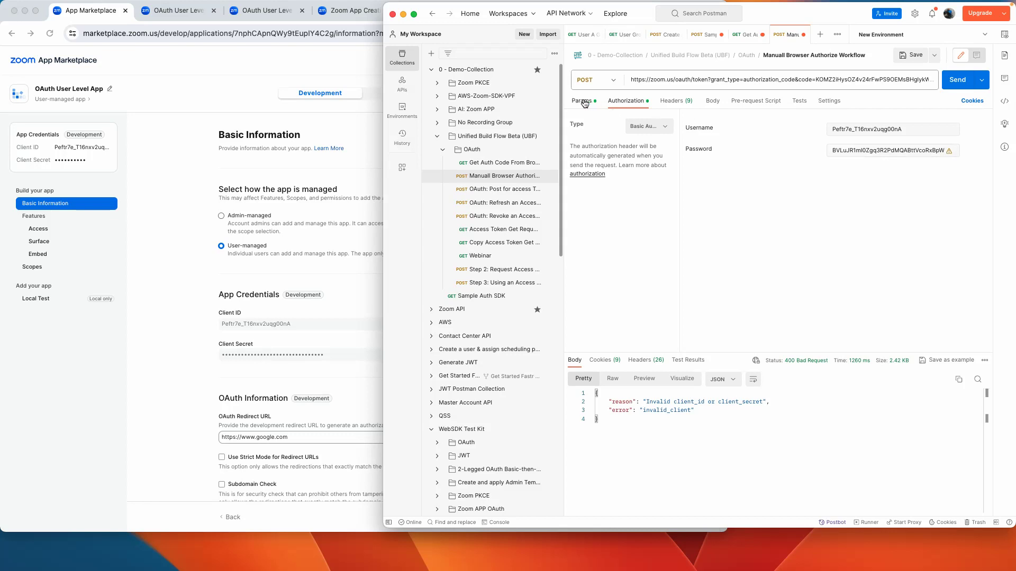
{"action": "left_click", "coordinate": [581, 100]}
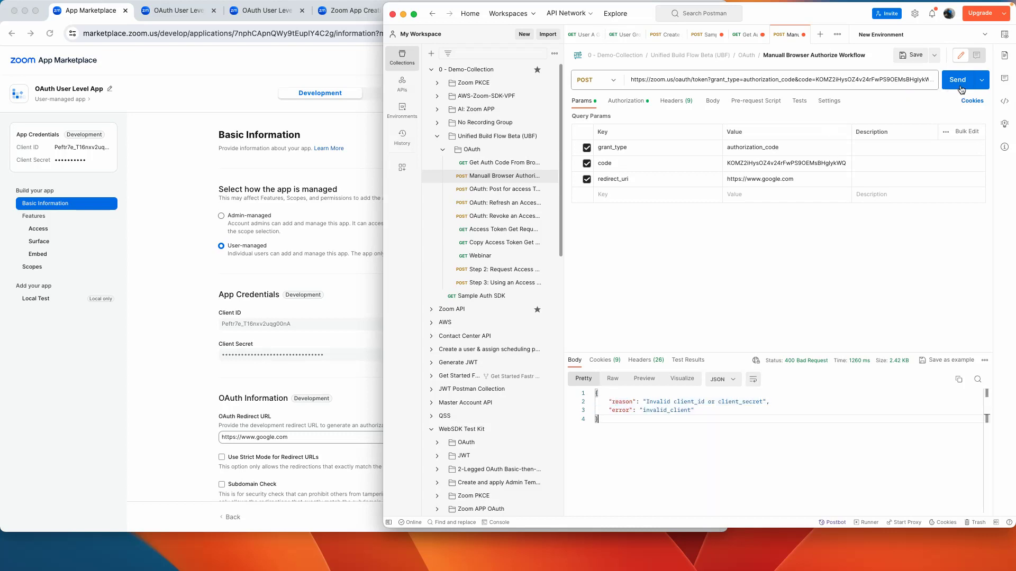
{"action": "mouse_move", "coordinate": [958, 89]}
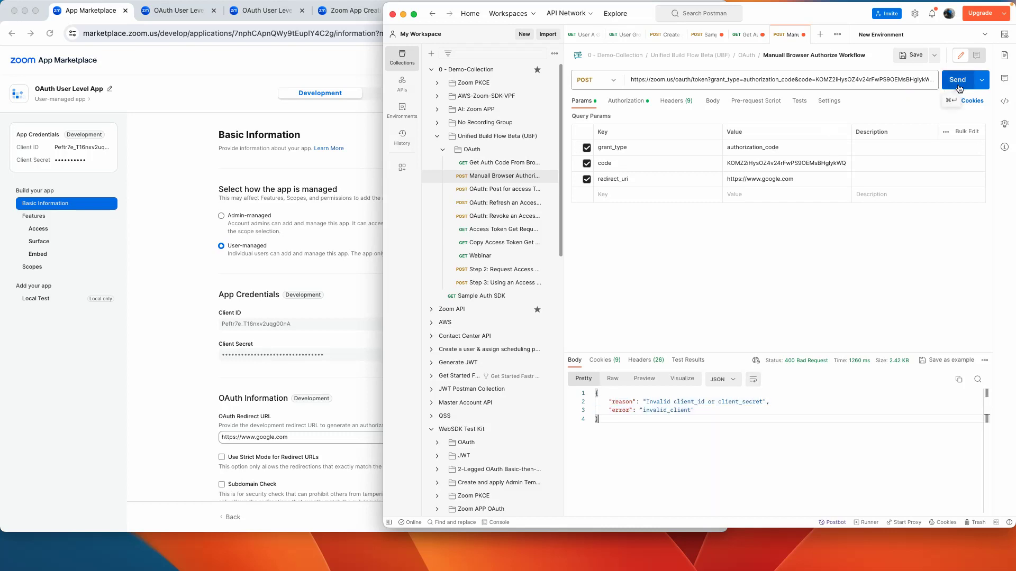
Step: Send the token request and select the returned scopes meeting:read meeting:write zoomapp:inmeeting
{"action": "left_click", "coordinate": [956, 79]}
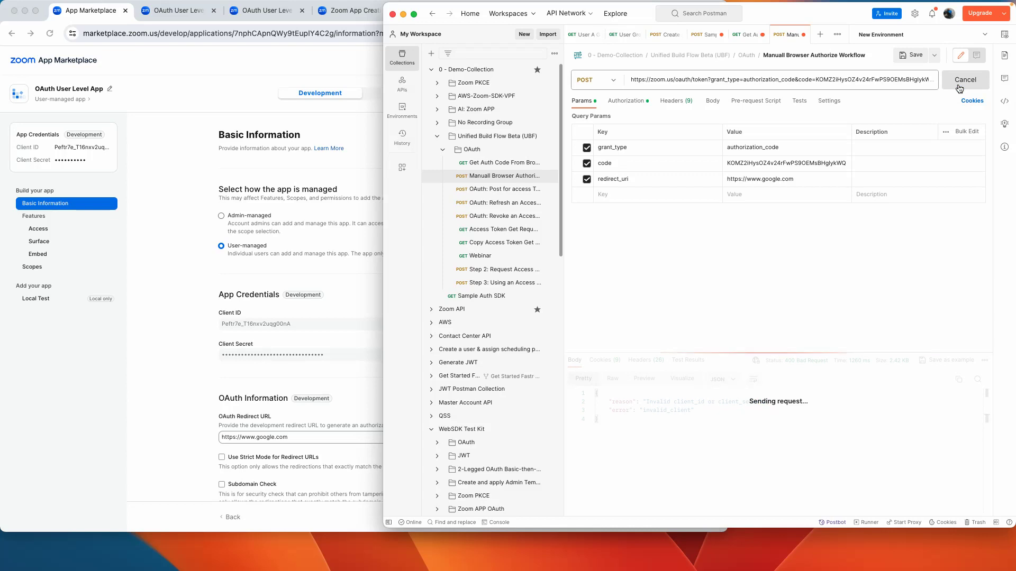
{"action": "left_click", "coordinate": [961, 80]}
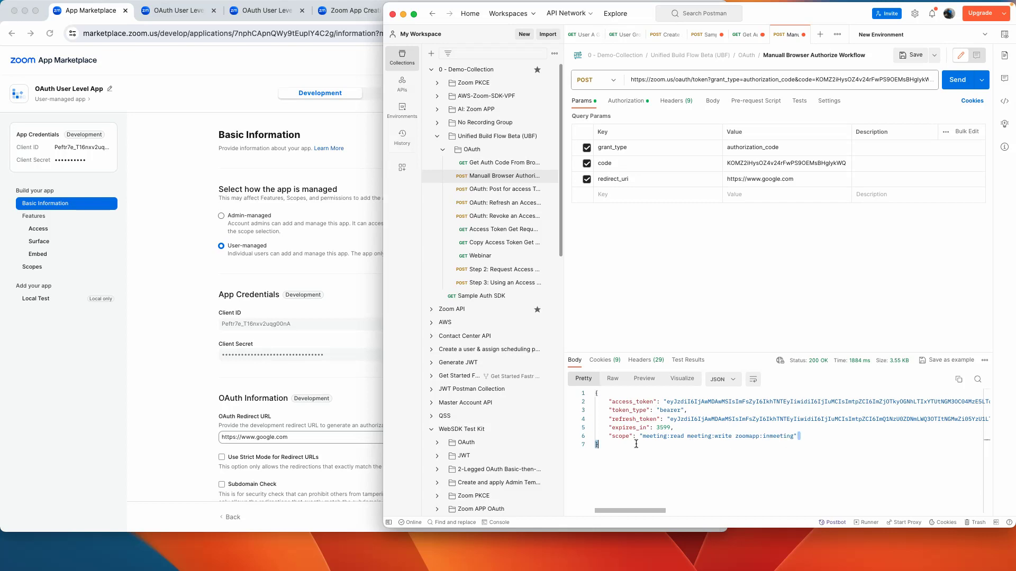
{"action": "double_click", "coordinate": [717, 435]}
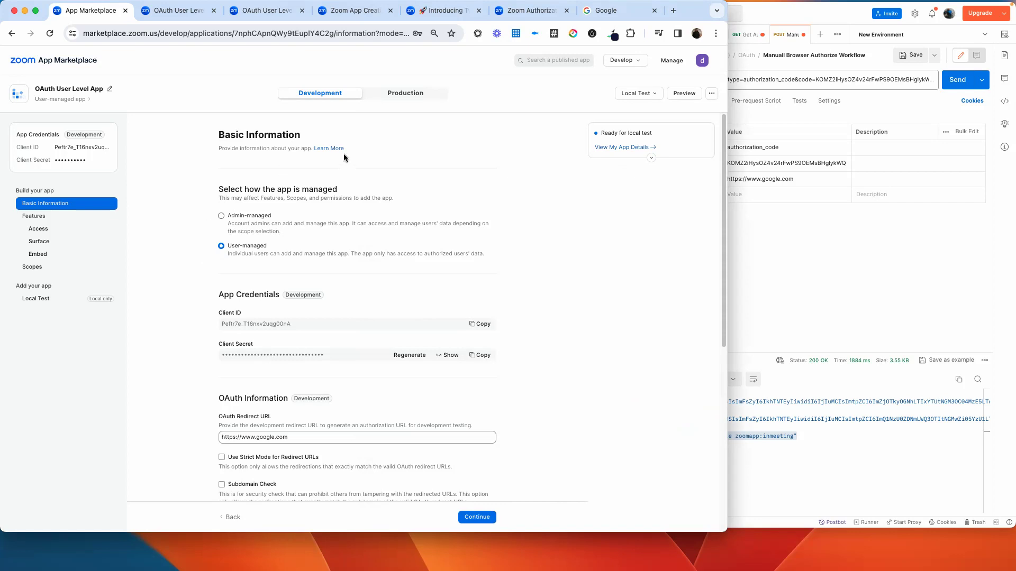
{"action": "mouse_move", "coordinate": [328, 148]}
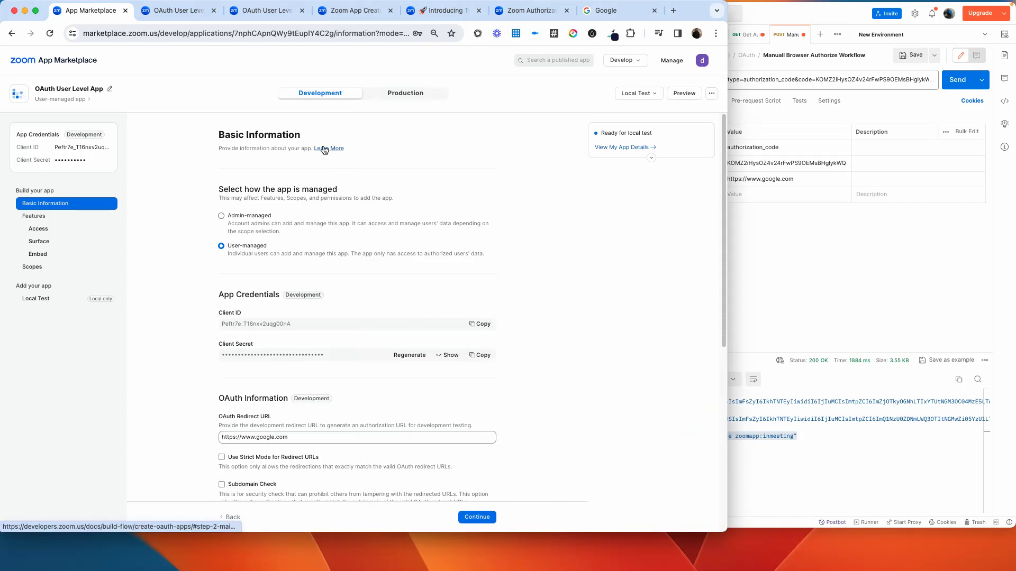
Step: Follow the Basic Information Learn More link to the build flow overview docs
{"action": "left_click", "coordinate": [328, 148]}
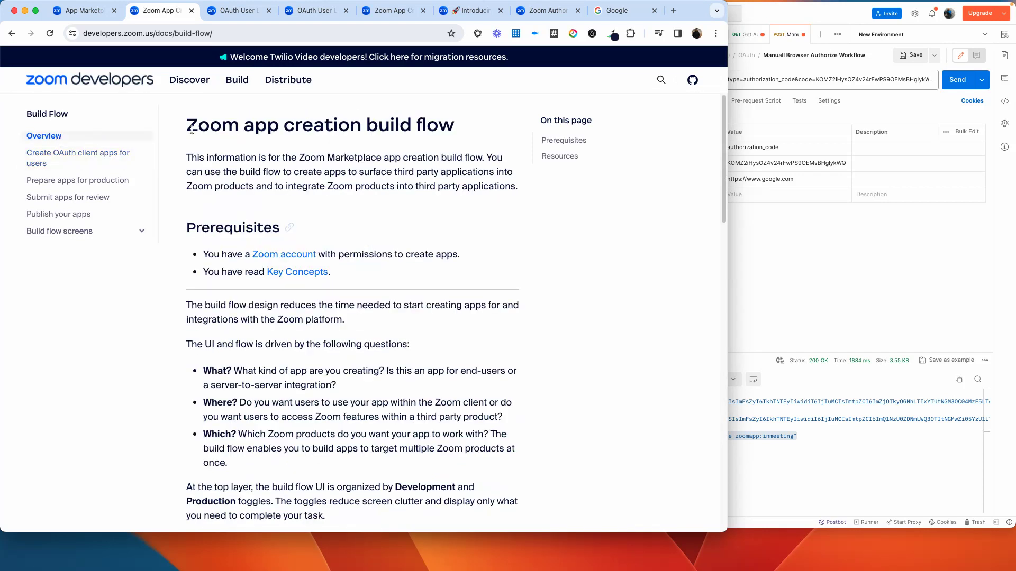
{"action": "mouse_move", "coordinate": [677, 282]}
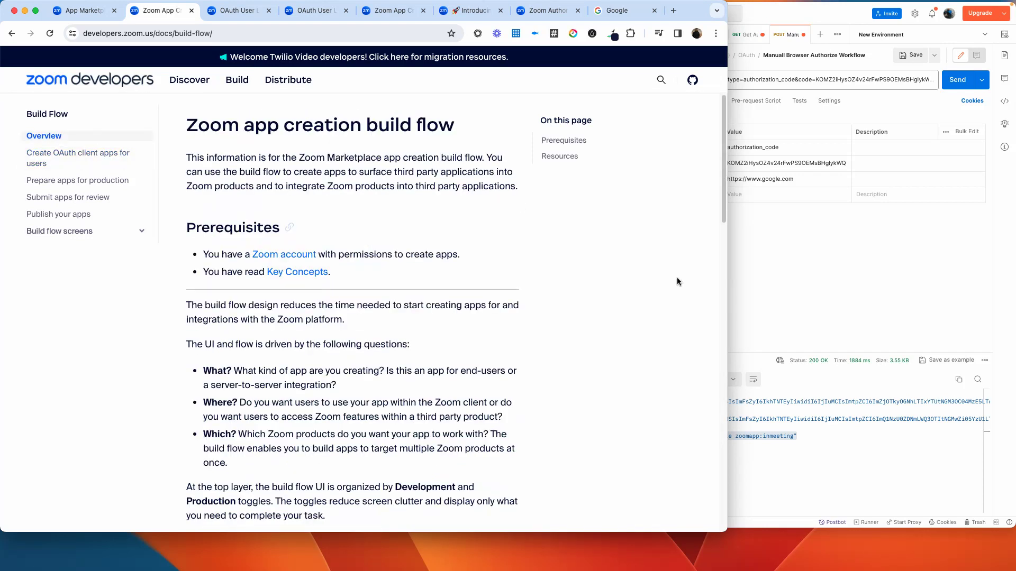